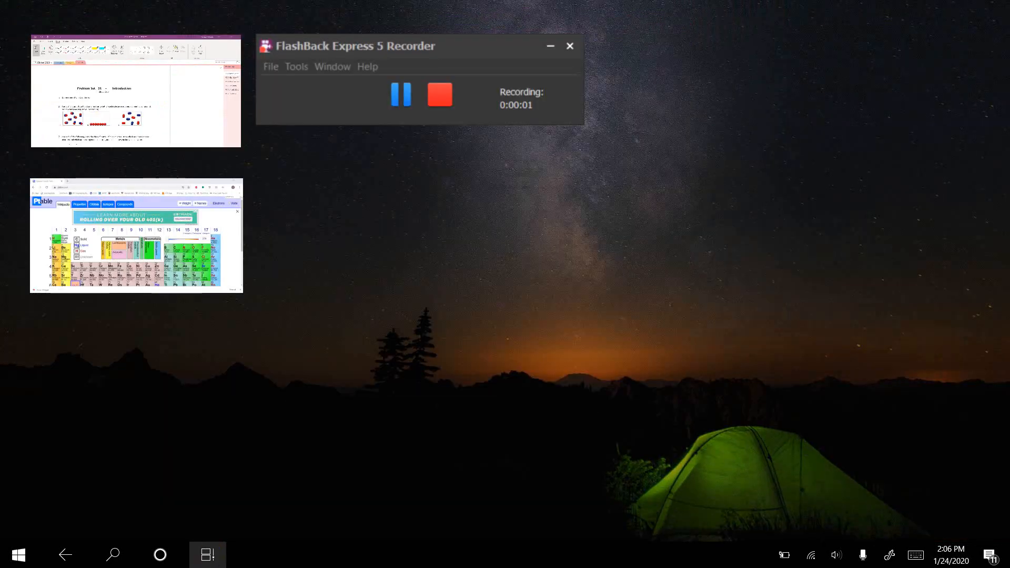
Bring the OneNote window with the Chem 105 'PS 1- Introduction' page to the front
{"action": "left_click", "coordinate": [135, 91]}
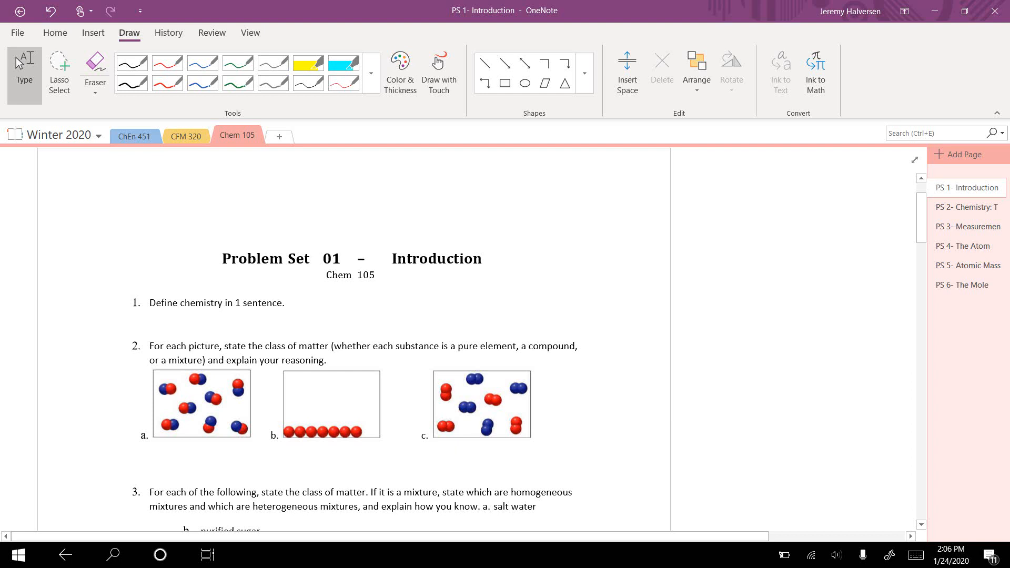
Switch to red ink and handwrite 'Study of matter' beneath question 1
{"action": "left_click", "coordinate": [275, 469]}
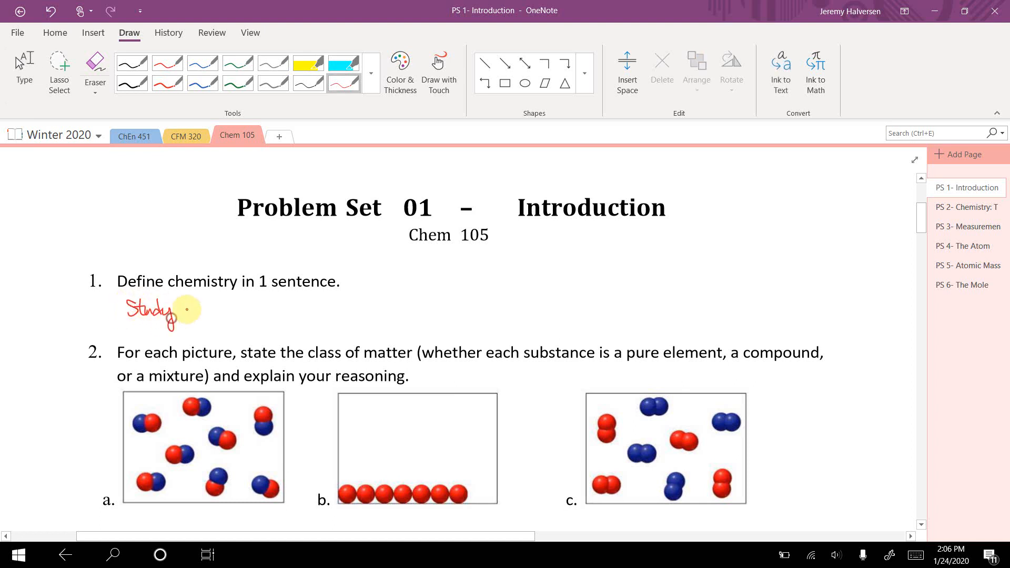
{"action": "left_click_drag", "start_coordinate": [190, 309], "coordinate": [244, 312]}
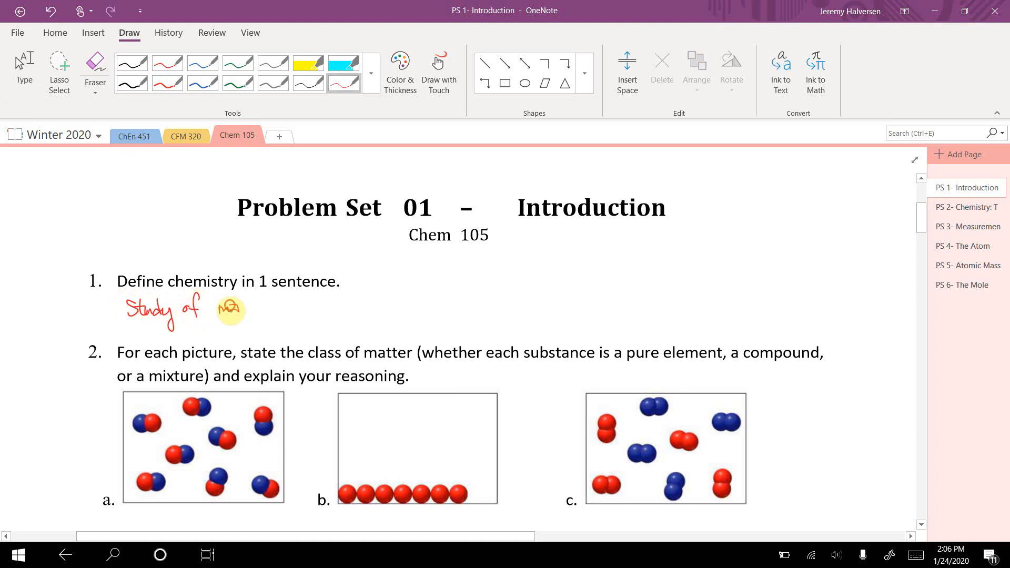
{"action": "left_click_drag", "start_coordinate": [213, 306], "coordinate": [273, 309]}
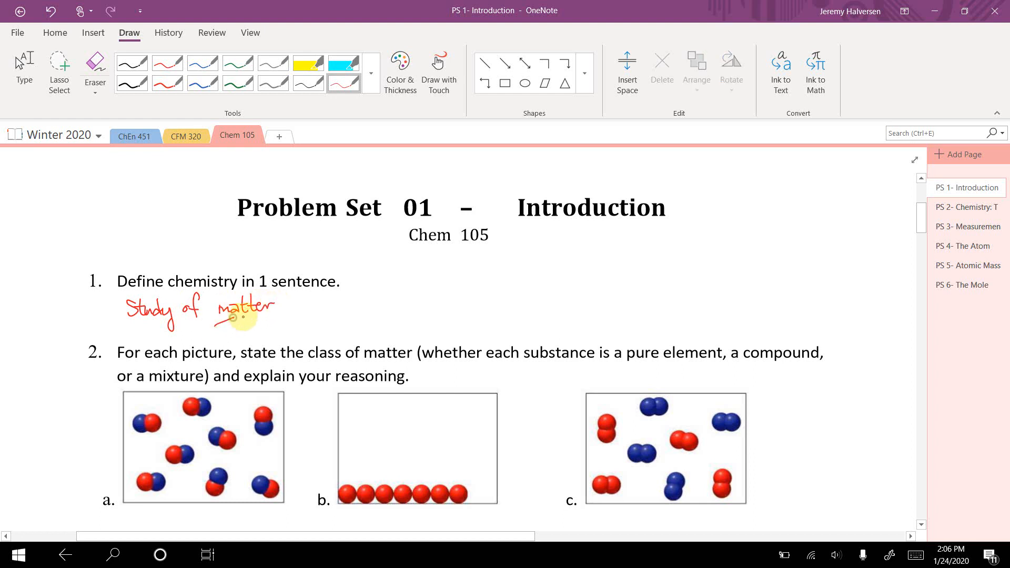
{"action": "left_click_drag", "start_coordinate": [167, 332], "coordinate": [212, 332]}
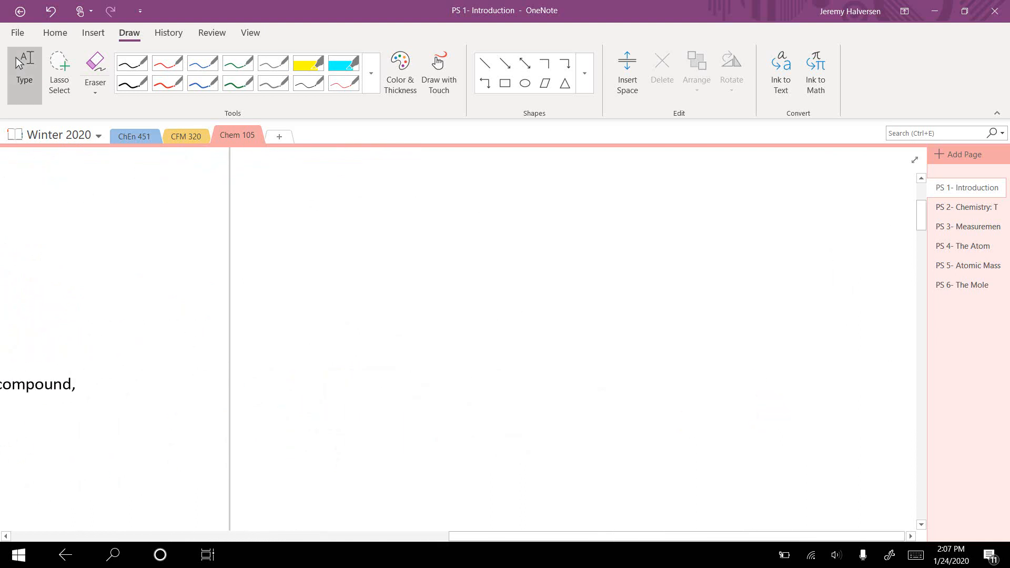
Write 'matter' in red with branches to 'pure substance' and 'mixture'
{"action": "left_click_drag", "start_coordinate": [454, 269], "coordinate": [478, 263]}
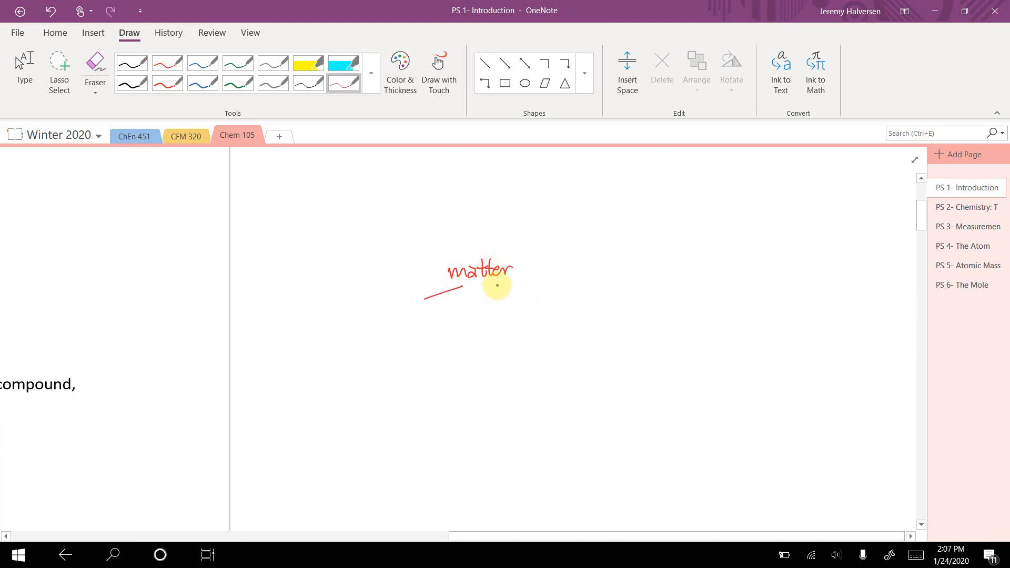
{"action": "left_click_drag", "start_coordinate": [479, 284], "coordinate": [551, 295]}
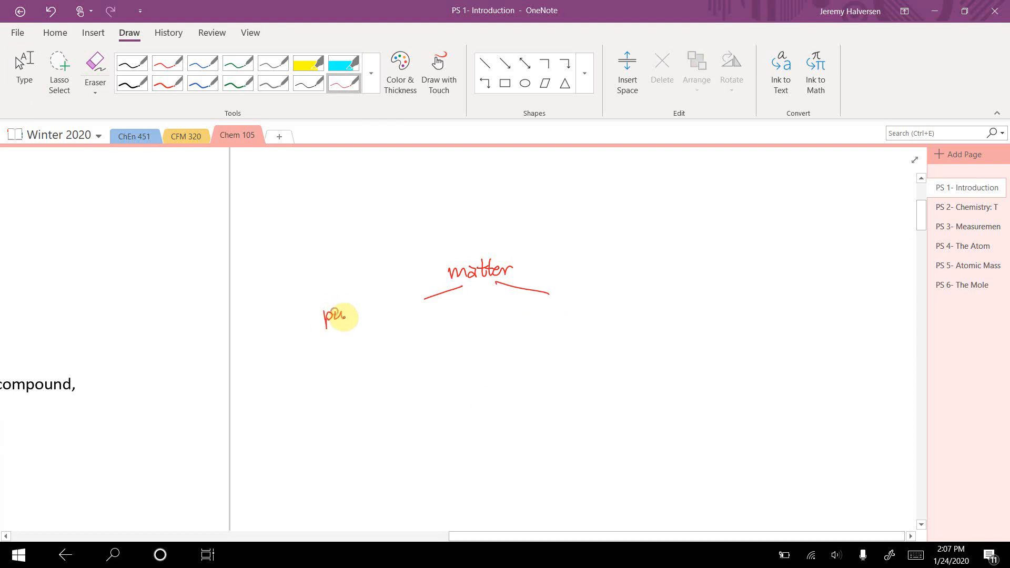
{"action": "left_click_drag", "start_coordinate": [321, 316], "coordinate": [405, 316]}
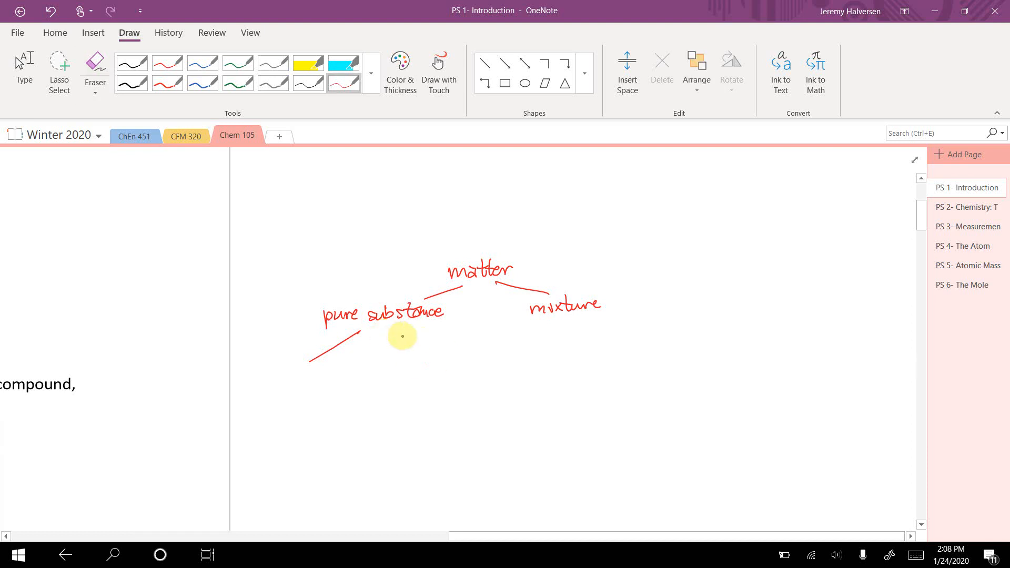
{"action": "left_click_drag", "start_coordinate": [402, 328], "coordinate": [425, 358]}
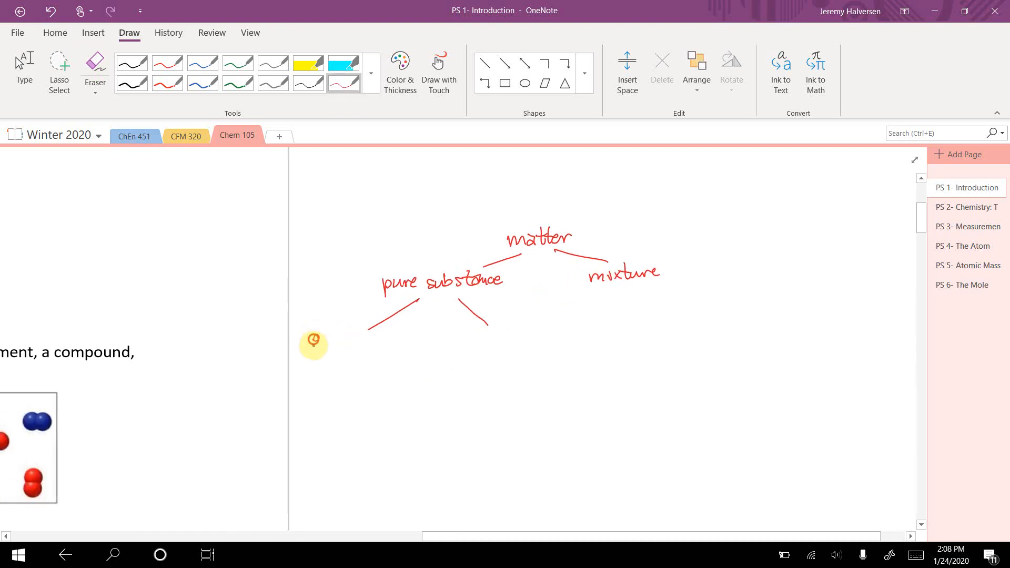
Split pure substance into elements (He, O2) and compounds (H2O), bracketed 'atom' and 'molecule'
{"action": "left_click_drag", "start_coordinate": [312, 341], "coordinate": [367, 342]}
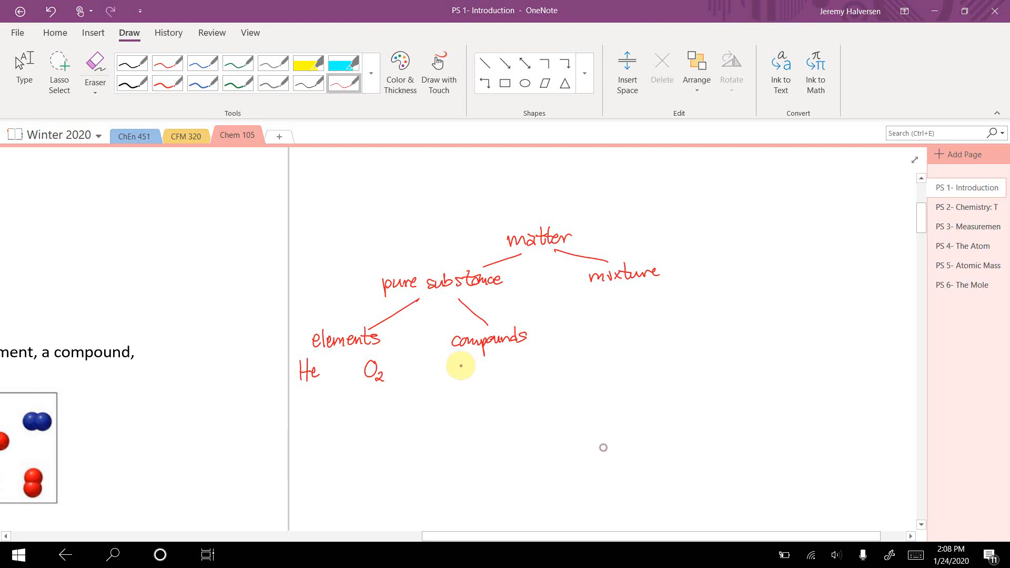
{"action": "type", "text": "H2O"}
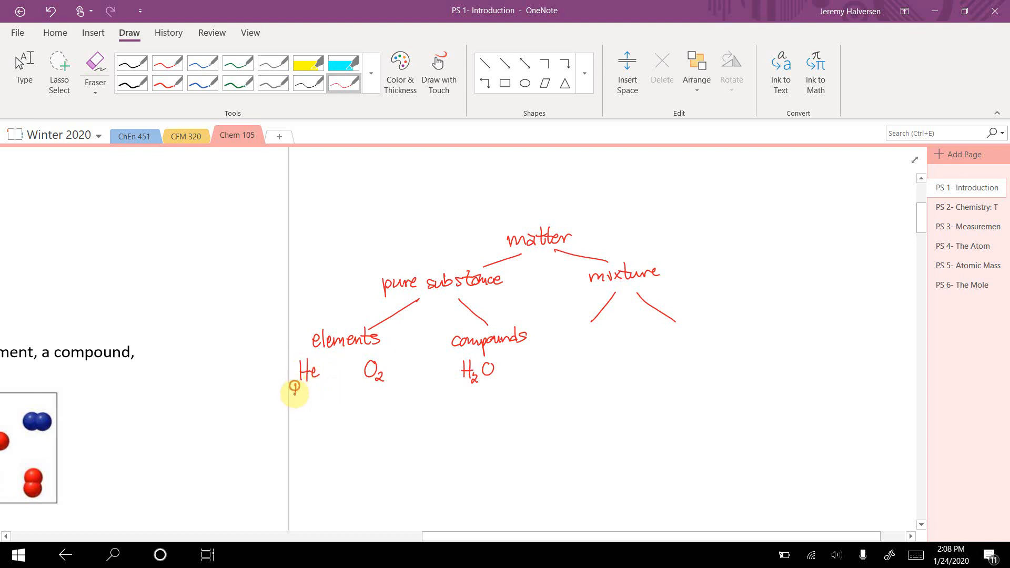
{"action": "left_click_drag", "start_coordinate": [299, 390], "coordinate": [319, 396]}
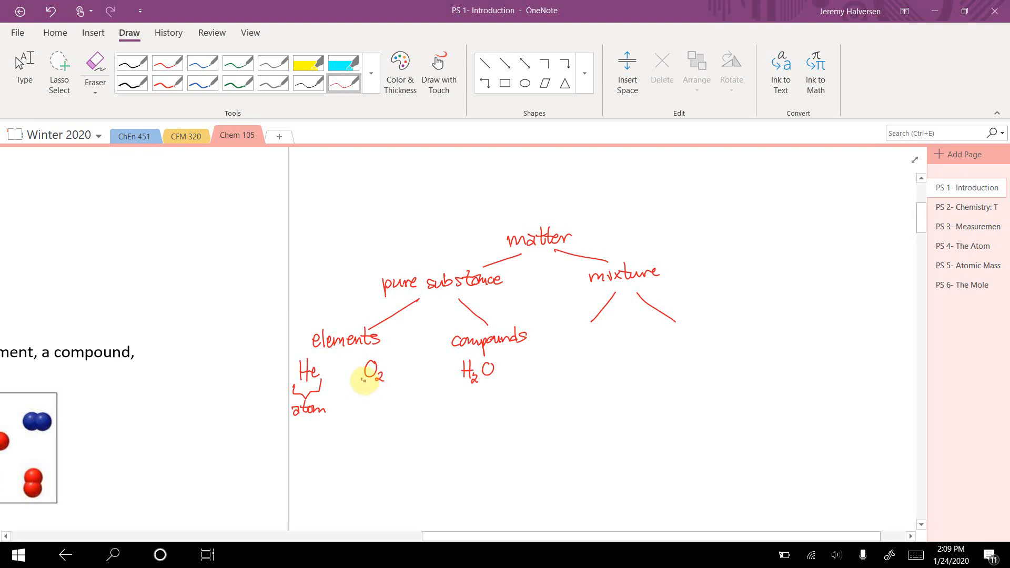
{"action": "left_click_drag", "start_coordinate": [361, 387], "coordinate": [502, 385]}
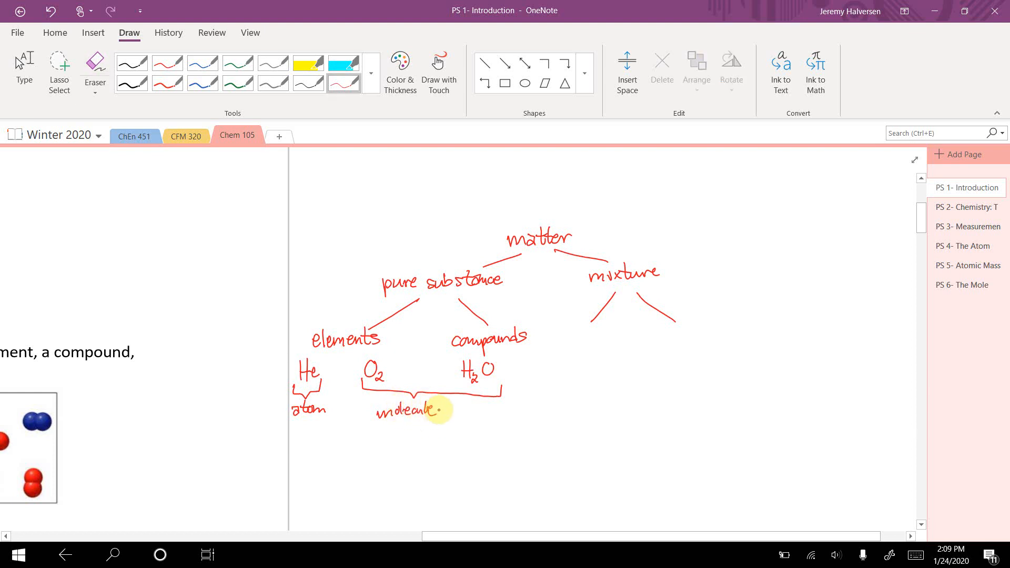
{"action": "mouse_move", "coordinate": [369, 360]}
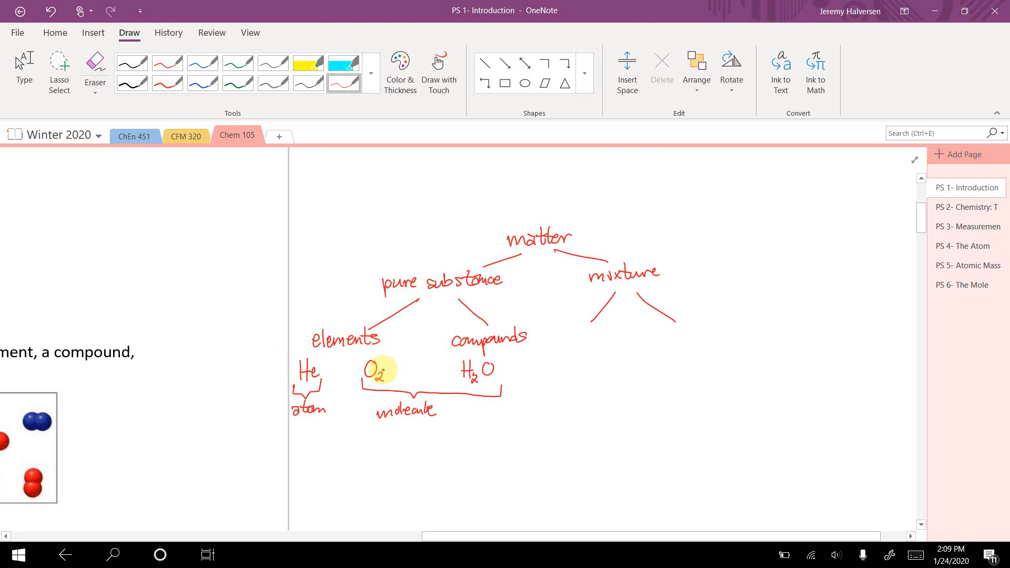
{"action": "mouse_move", "coordinate": [450, 368]}
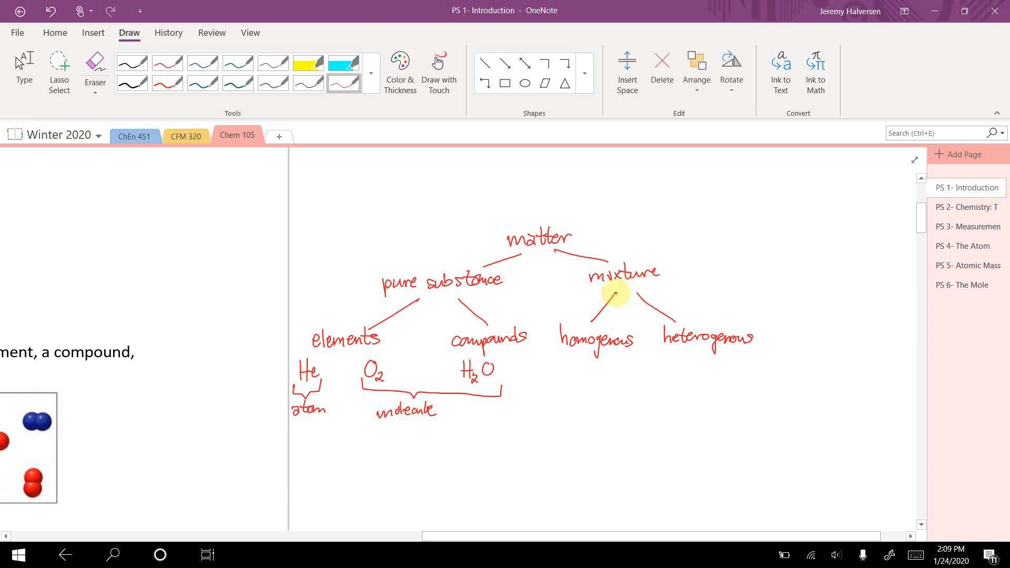
{"action": "mouse_move", "coordinate": [433, 303]}
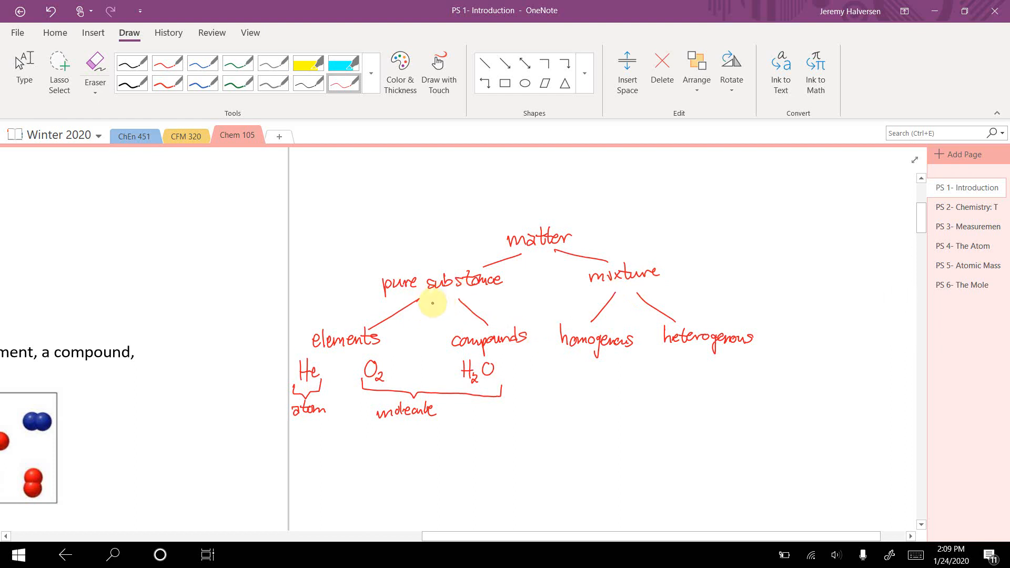
{"action": "mouse_move", "coordinate": [427, 308]}
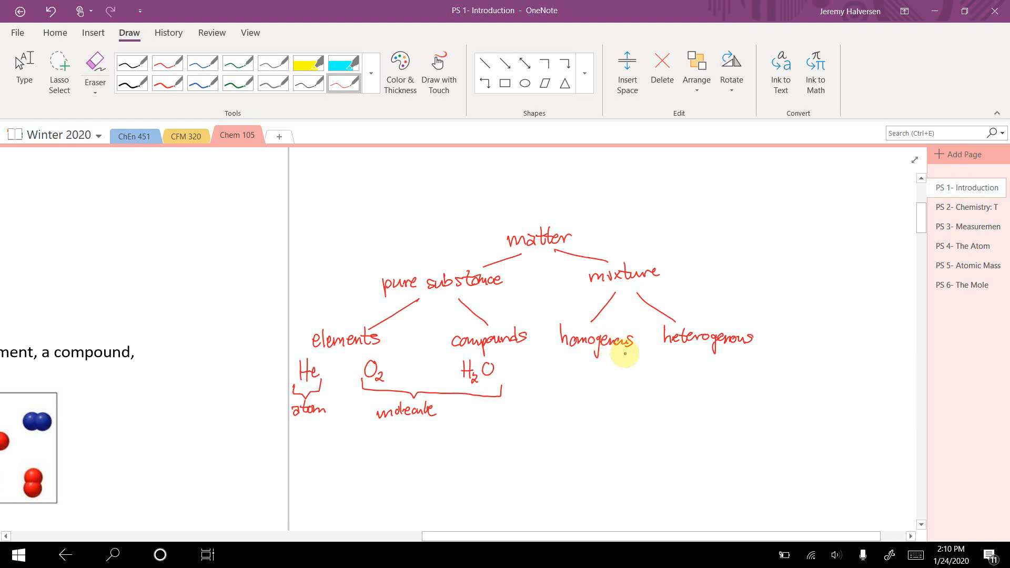
{"action": "mouse_move", "coordinate": [548, 375]}
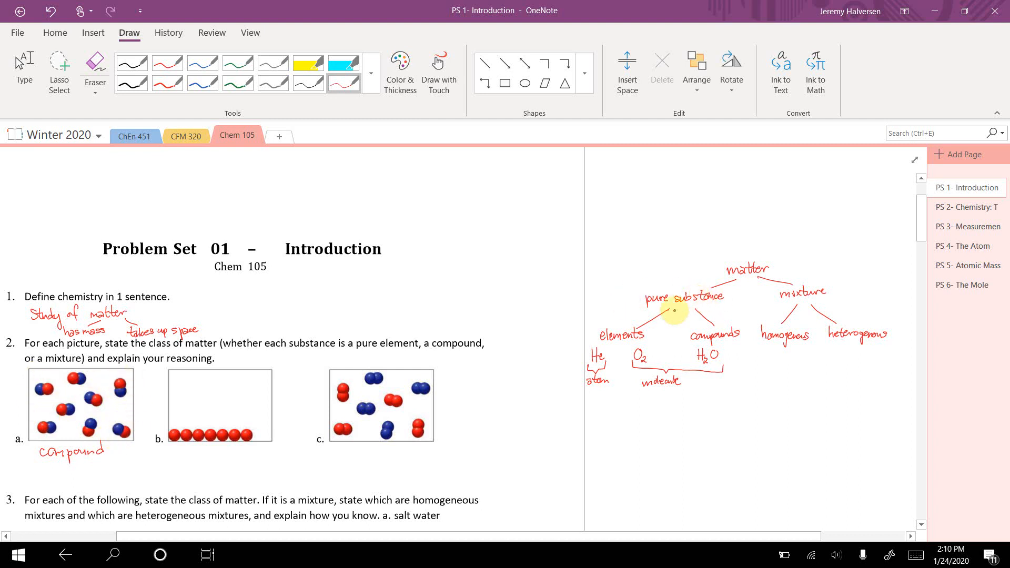
{"action": "mouse_move", "coordinate": [93, 408]}
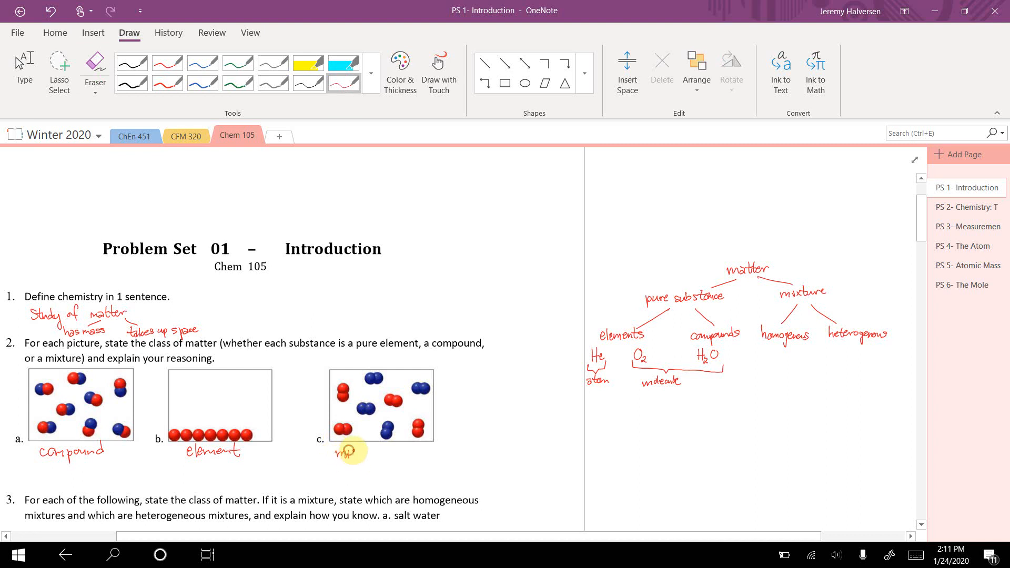
Note 'has mass' and 'takes up space', and label question 2's pictures compound, element, mixture
{"action": "type", "text": "mixture"}
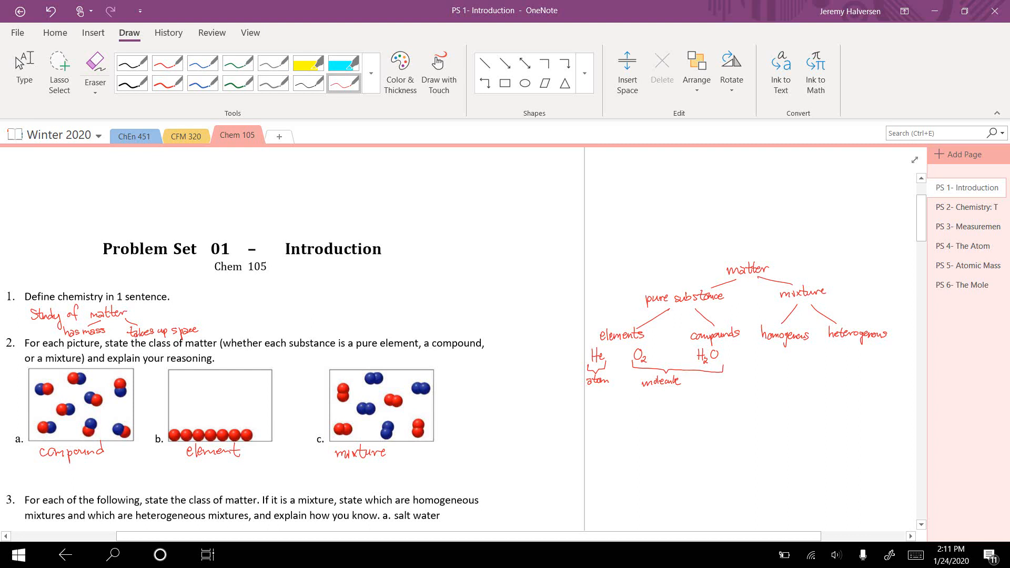
Underline 'explain how you know' and label salt water a homogeneous mixture
{"action": "scroll", "scroll_direction": "down", "scroll_amount": 3}
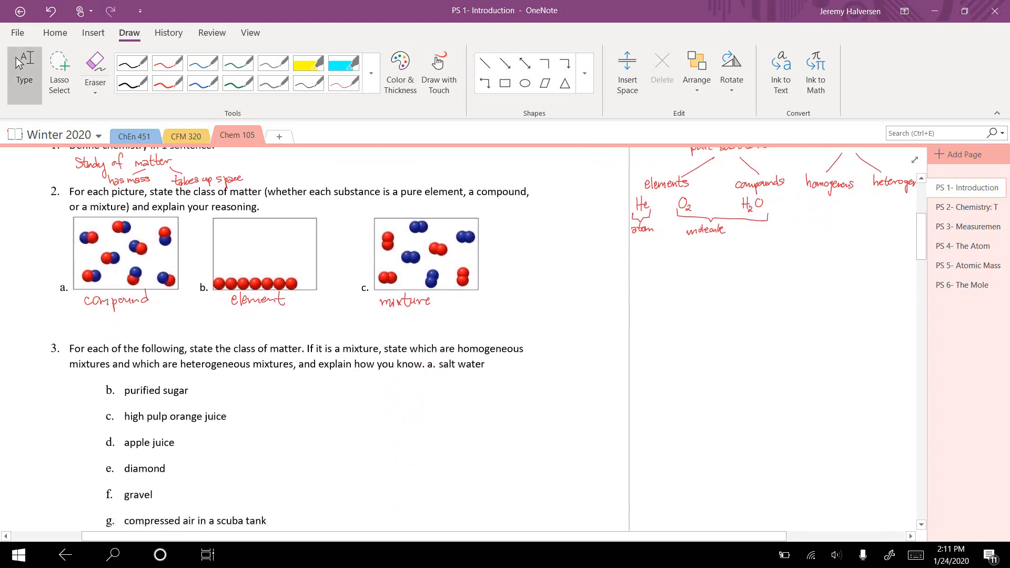
{"action": "scroll", "scroll_direction": "down", "scroll_amount": 3}
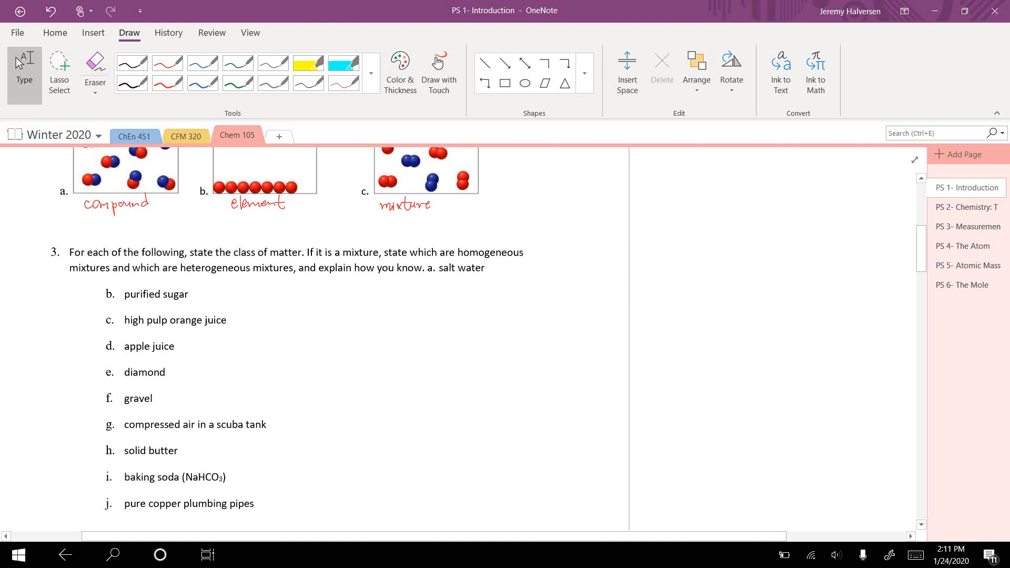
{"action": "left_click_drag", "start_coordinate": [251, 274], "coordinate": [425, 267]}
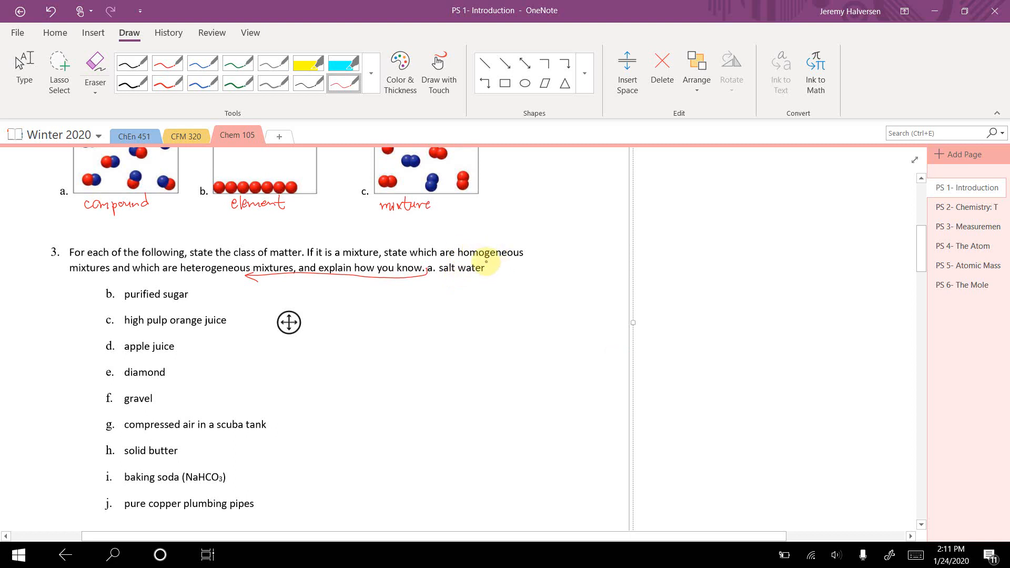
{"action": "left_click_drag", "start_coordinate": [495, 269], "coordinate": [531, 273]}
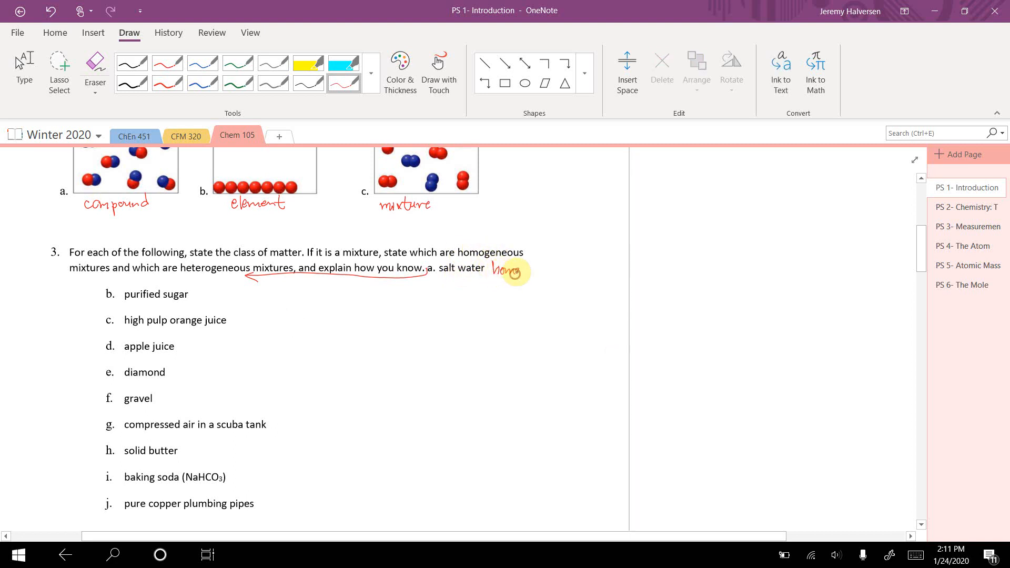
{"action": "left_click_drag", "start_coordinate": [508, 271], "coordinate": [554, 271]}
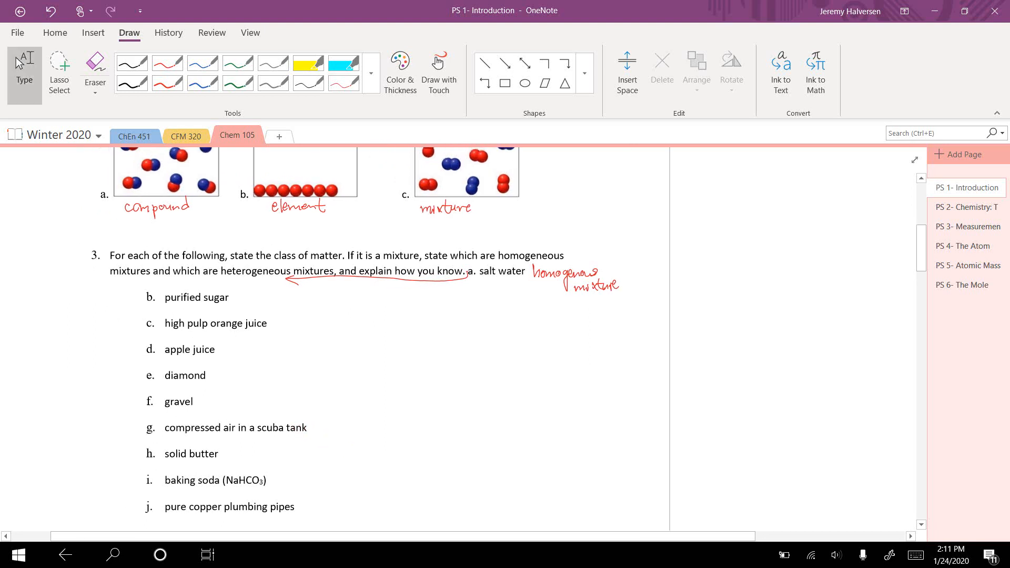
Label sugar compound, diamond element, orange juice and gravel heterogeneous, apple juice and compressed air homogeneous
{"action": "left_click_drag", "start_coordinate": [232, 298], "coordinate": [274, 298]}
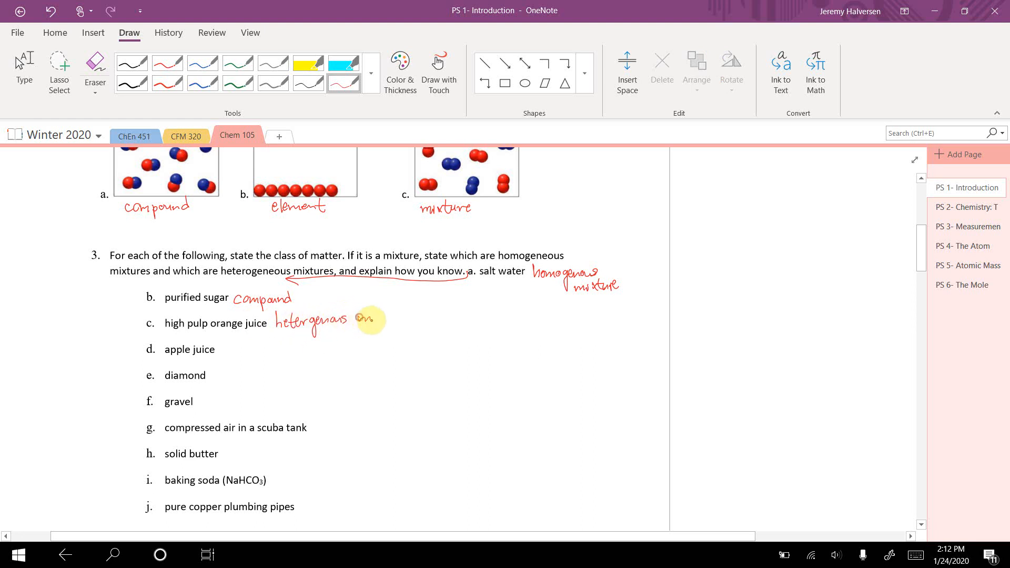
{"action": "left_click_drag", "start_coordinate": [360, 320], "coordinate": [413, 320]}
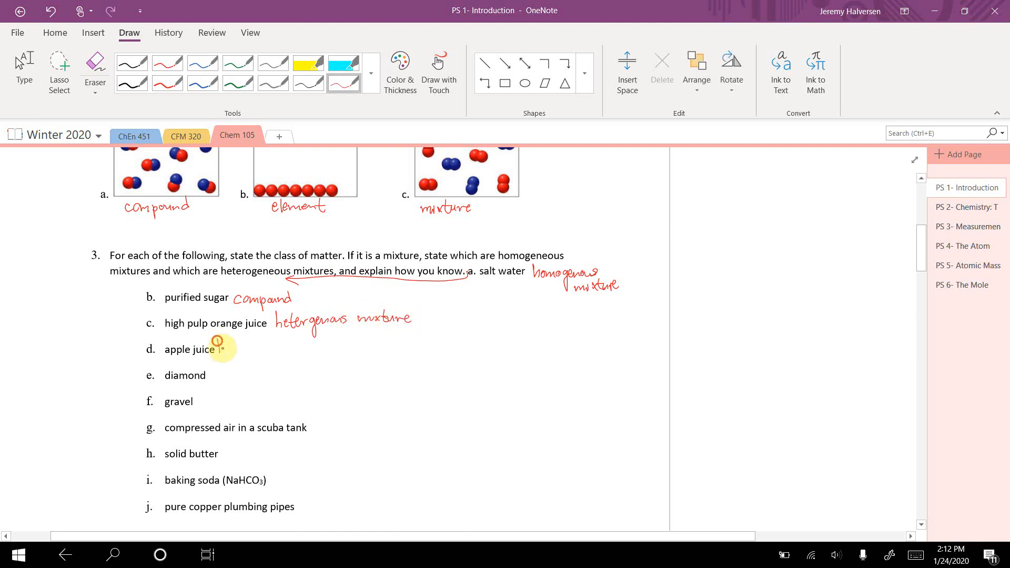
{"action": "left_click_drag", "start_coordinate": [219, 351], "coordinate": [267, 354]}
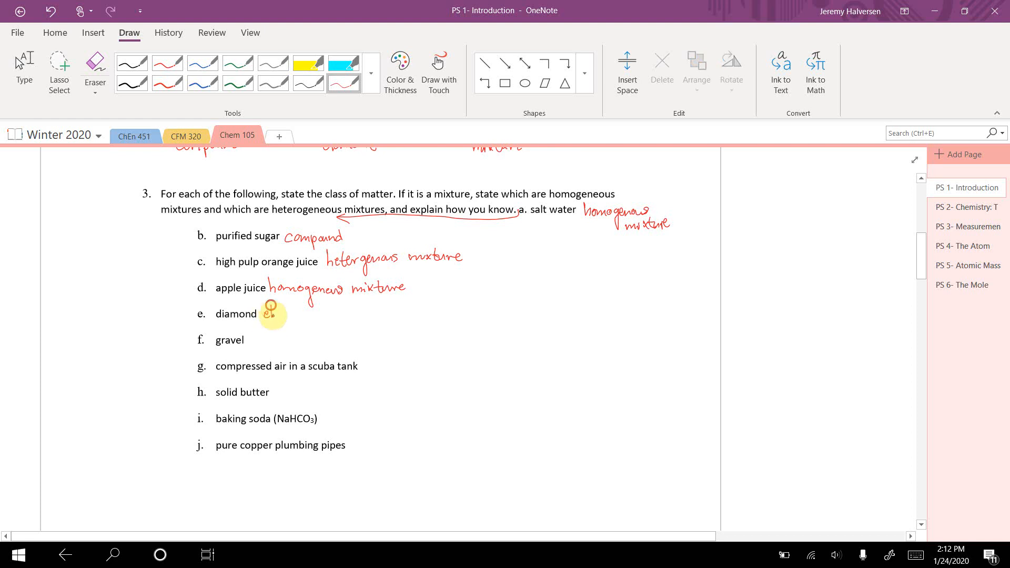
{"action": "left_click_drag", "start_coordinate": [267, 313], "coordinate": [315, 316]}
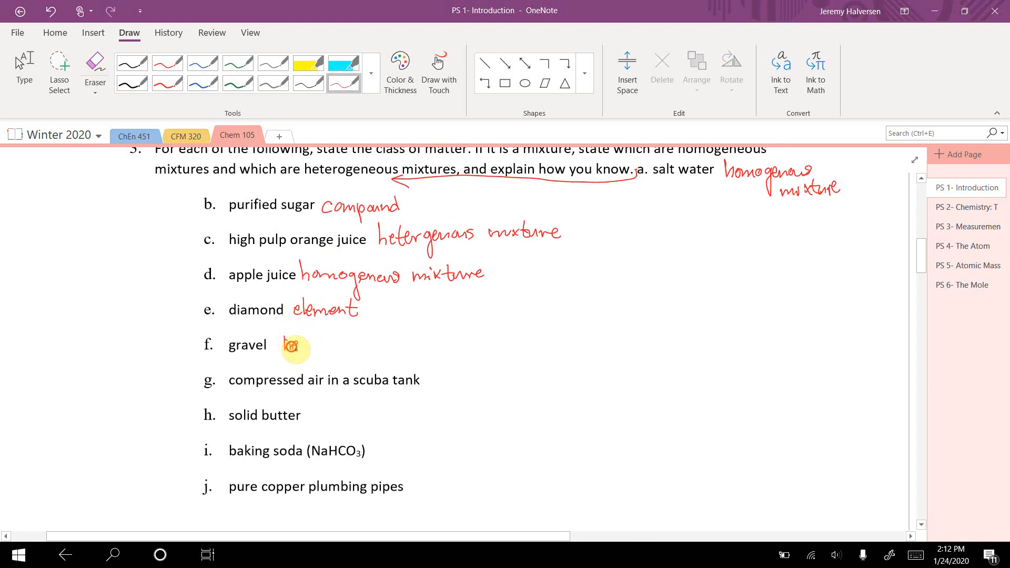
{"action": "left_click_drag", "start_coordinate": [283, 343], "coordinate": [331, 344]}
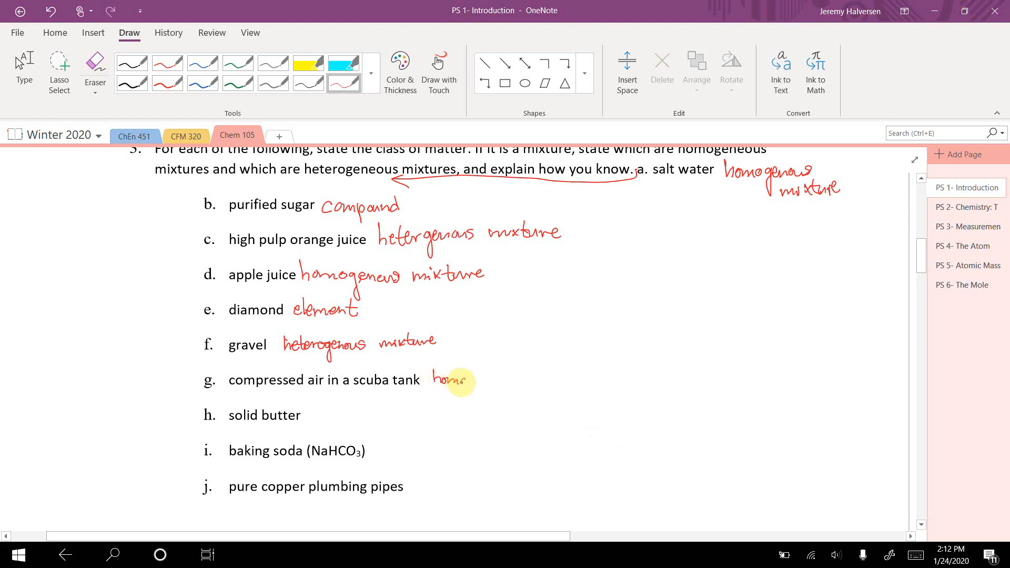
{"action": "left_click_drag", "start_coordinate": [450, 379], "coordinate": [505, 379]}
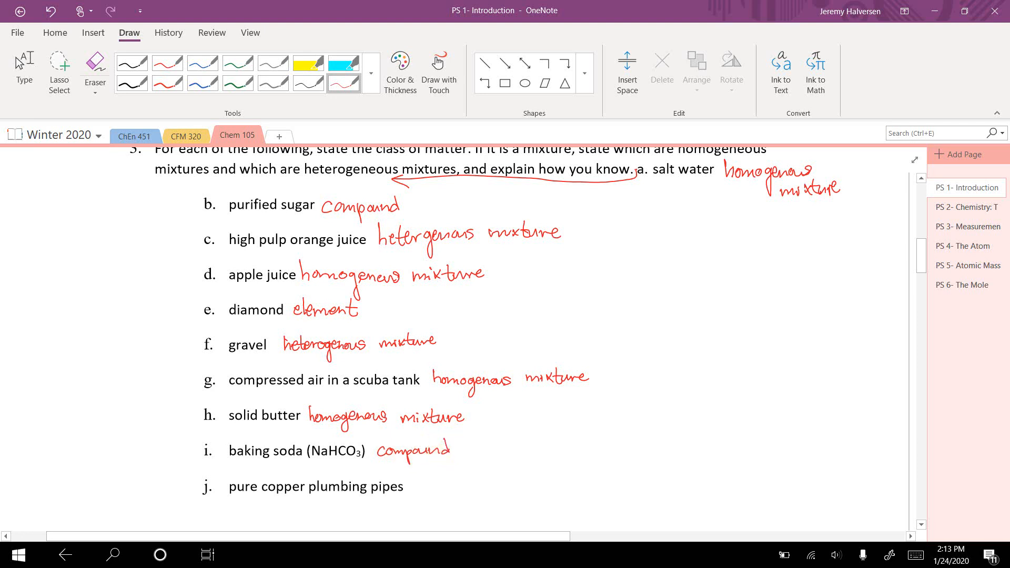
Label pure copper plumbing pipes (3j) 'element' and scroll down to question 4
{"action": "scroll", "scroll_direction": "down", "scroll_amount": 3}
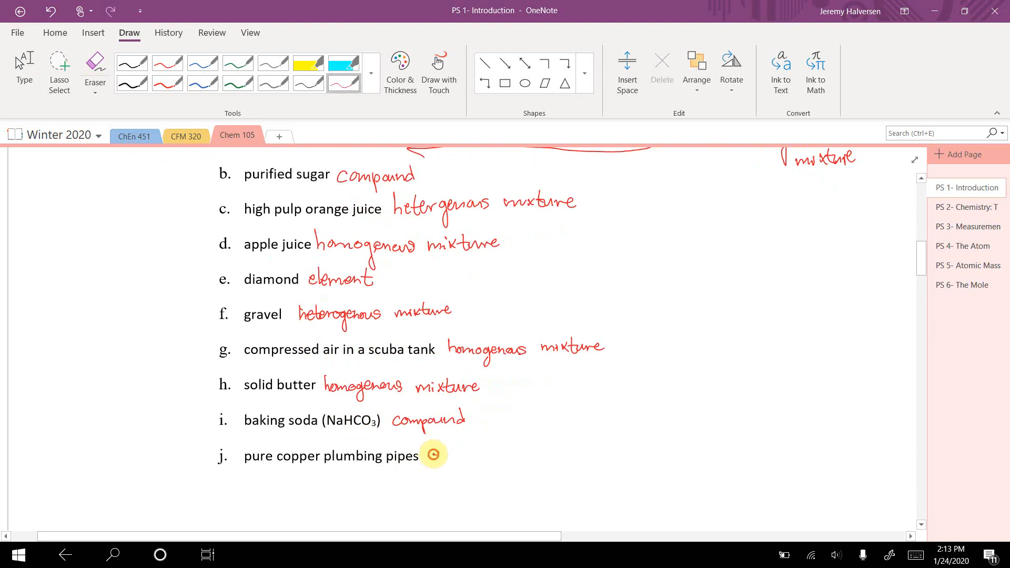
{"action": "left_click_drag", "start_coordinate": [428, 455], "coordinate": [486, 455]}
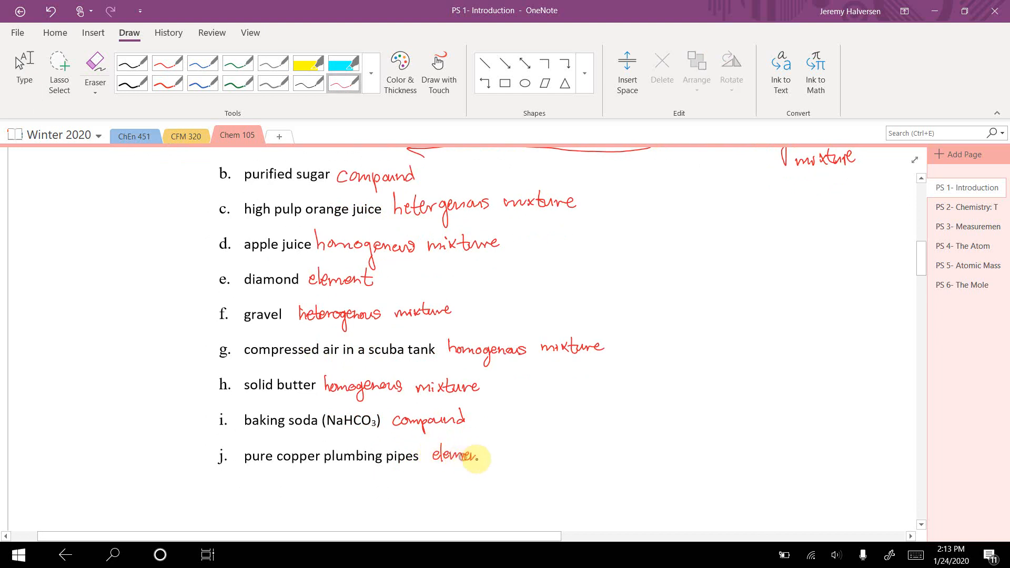
{"action": "scroll", "scroll_direction": "down", "scroll_amount": 3}
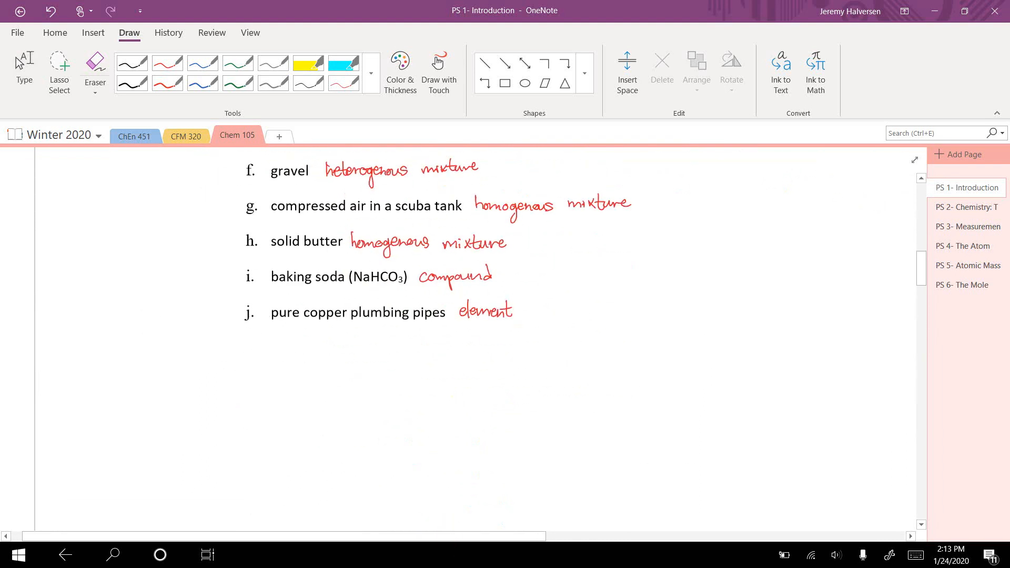
{"action": "scroll", "scroll_direction": "down", "scroll_amount": 3}
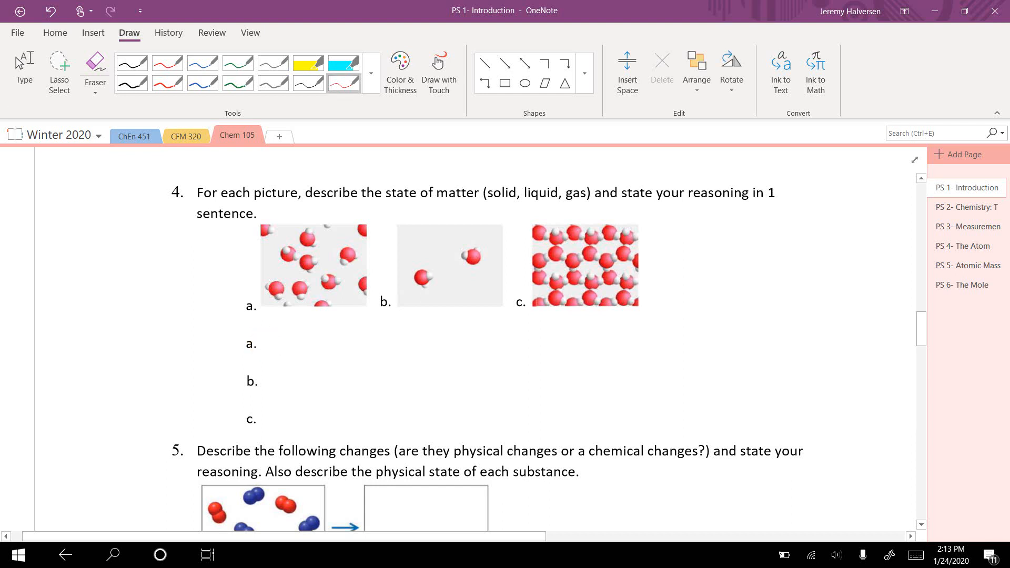
Write liquid, gas and solid in red for question 4's pictures a, b and c
{"action": "left_click_drag", "start_coordinate": [265, 341], "coordinate": [290, 344]}
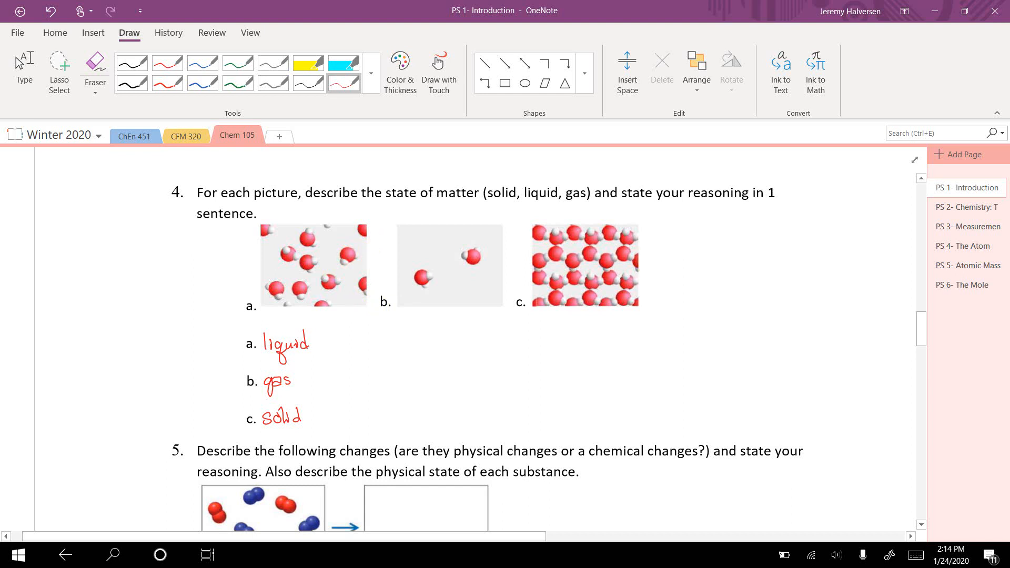
{"action": "left_click", "coordinate": [96, 61]}
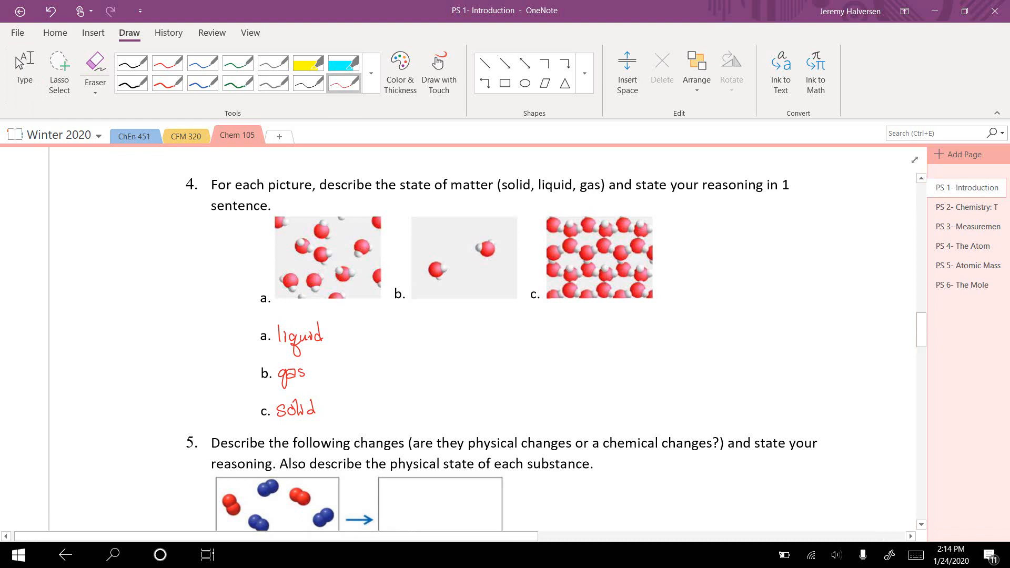
{"action": "left_click_drag", "start_coordinate": [271, 222], "coordinate": [393, 206]}
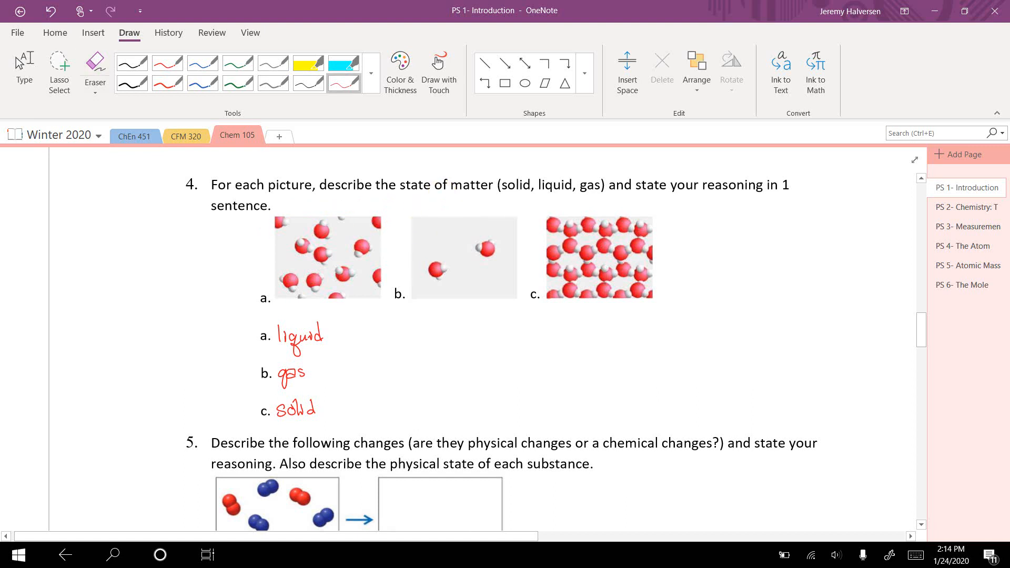
Underline 'physical' and 'chemical'; mark 5a chemical change (g→s, l→s) and 5b physical change
{"action": "scroll", "scroll_direction": "down", "scroll_amount": 3}
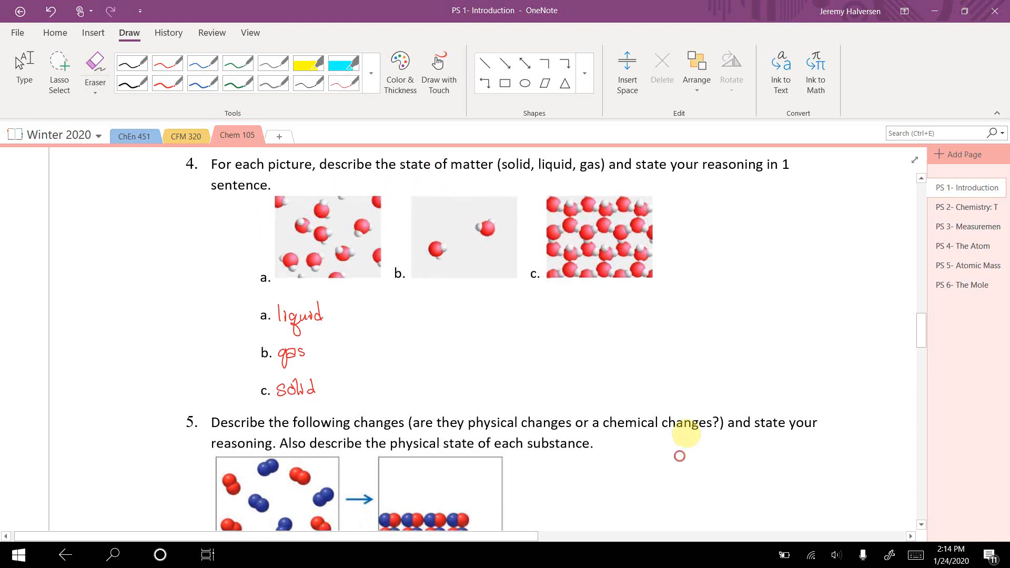
{"action": "scroll", "scroll_direction": "down", "scroll_amount": 3}
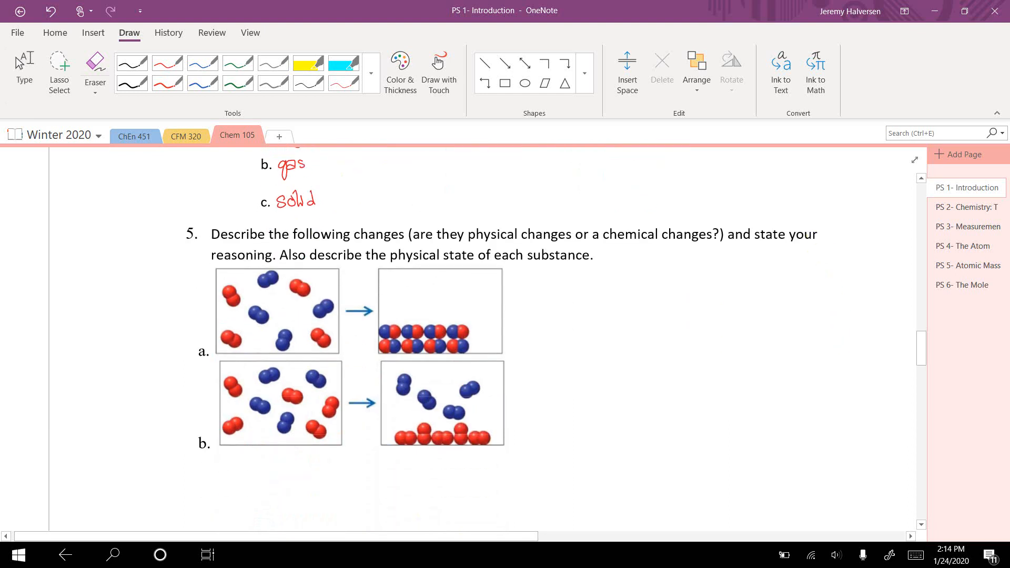
{"action": "scroll", "scroll_direction": "down", "scroll_amount": 3}
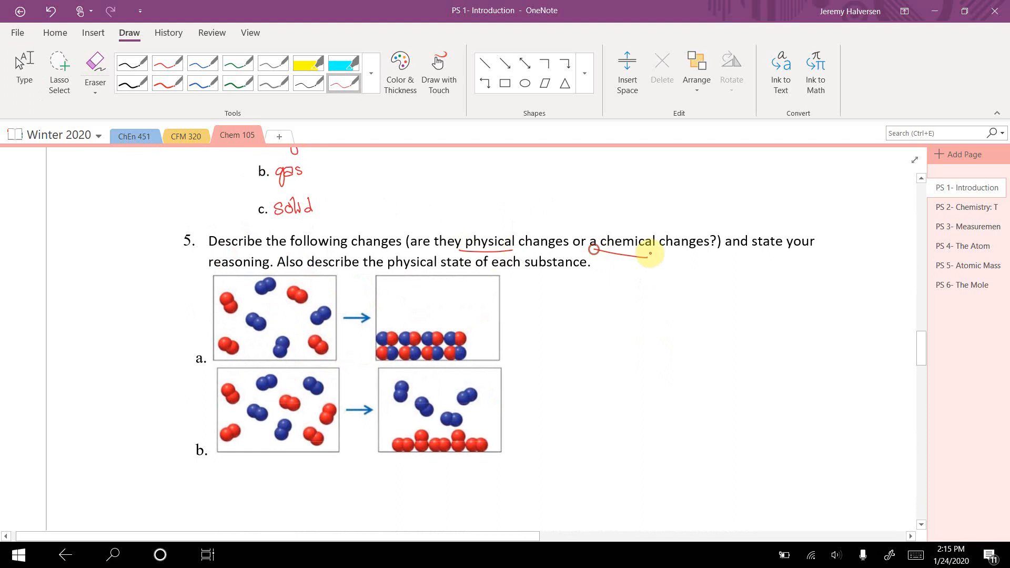
{"action": "left_click_drag", "start_coordinate": [599, 250], "coordinate": [644, 252]}
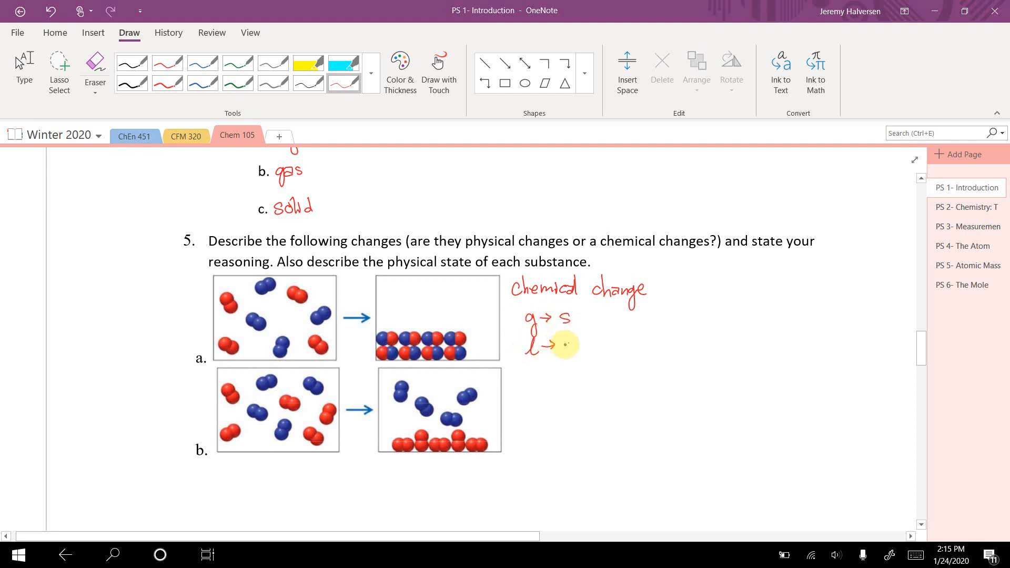
{"action": "type", "text": "s"}
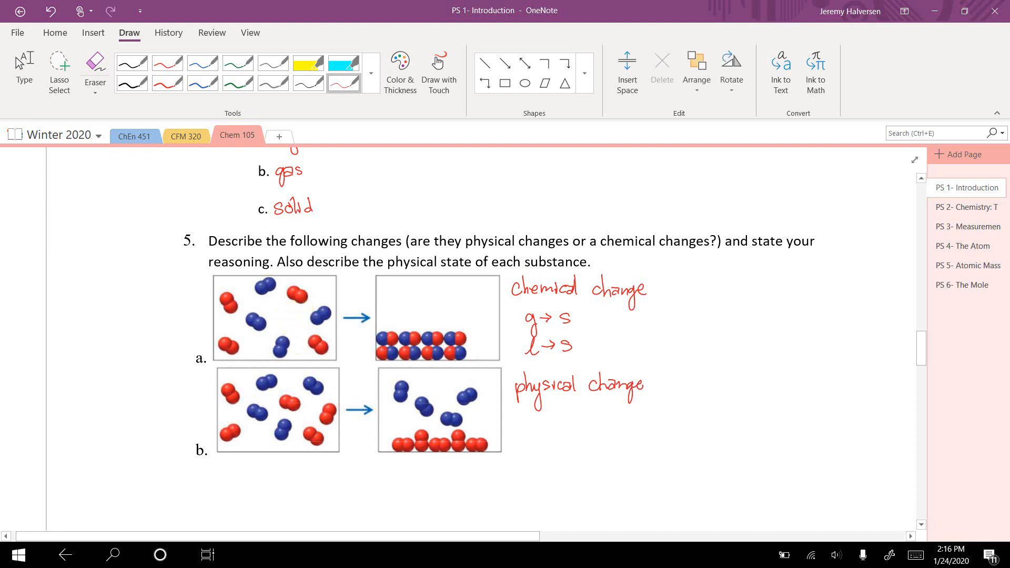
Write g→g+l and l→l+s under 5b's physical change, then scroll to question 6
{"action": "left_click", "coordinate": [96, 62]}
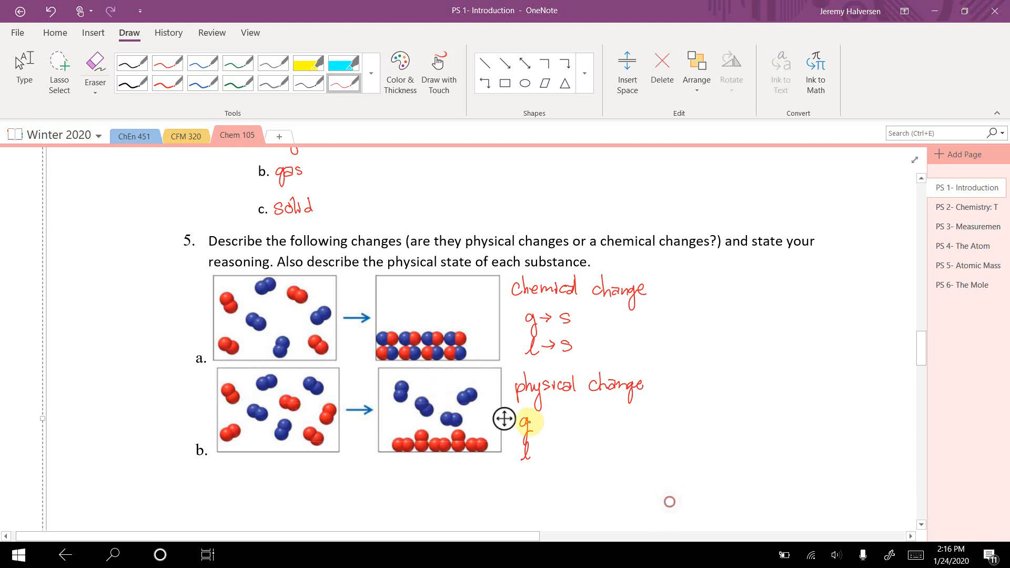
{"action": "left_click_drag", "start_coordinate": [534, 424], "coordinate": [552, 423]}
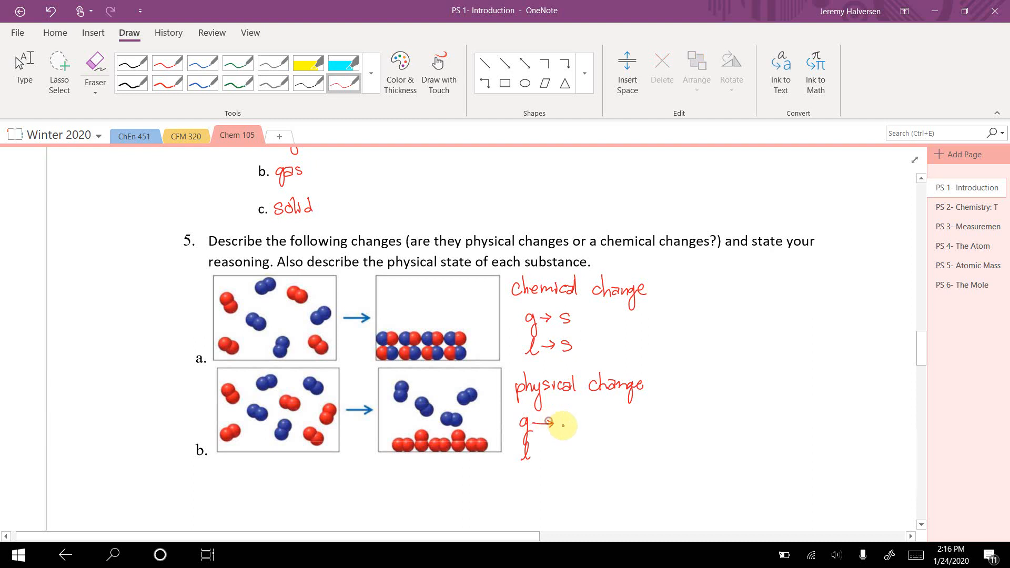
{"action": "type", "text": "g+l"}
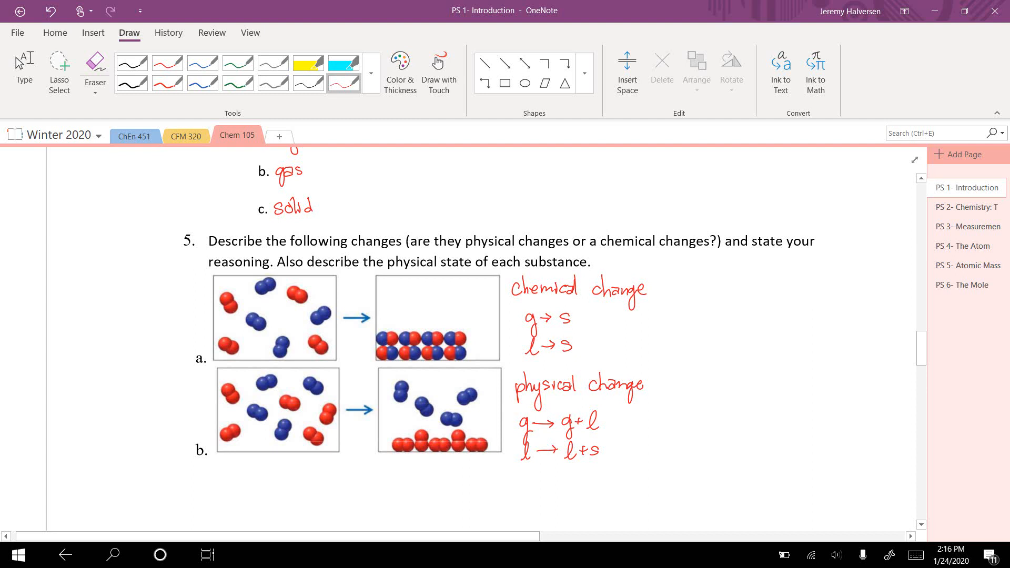
{"action": "scroll", "scroll_direction": "down", "scroll_amount": 3}
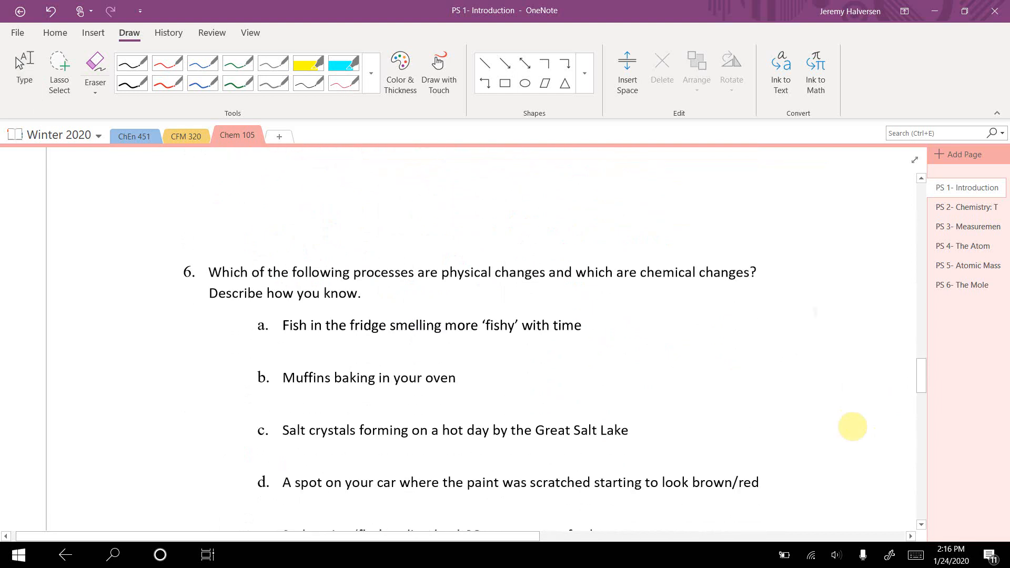
Handwrite red labels chemical, chemical, physical, chemical under question 6 items a–d
{"action": "scroll", "scroll_direction": "down", "scroll_amount": 3}
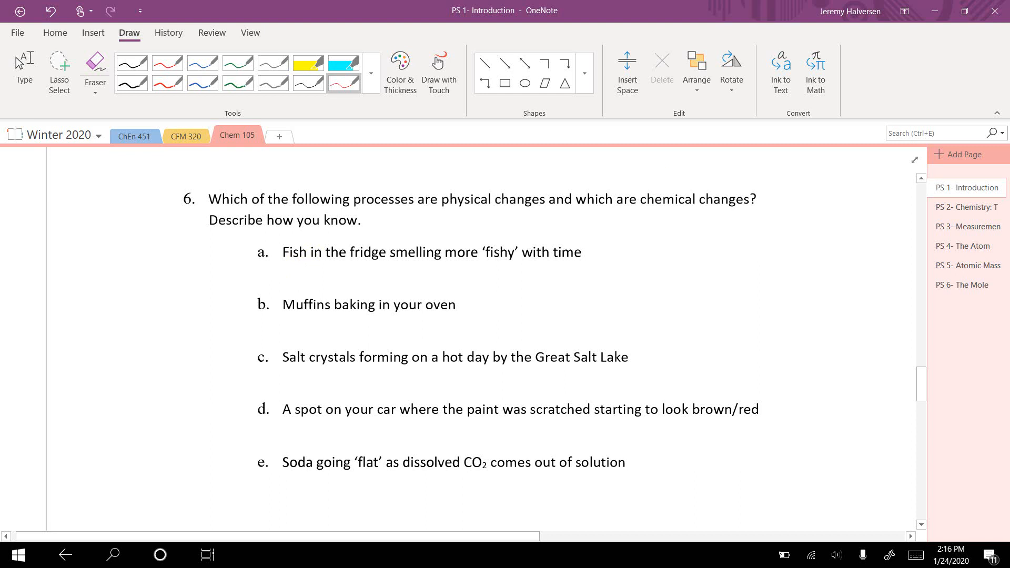
{"action": "left_click_drag", "start_coordinate": [285, 273], "coordinate": [322, 270]}
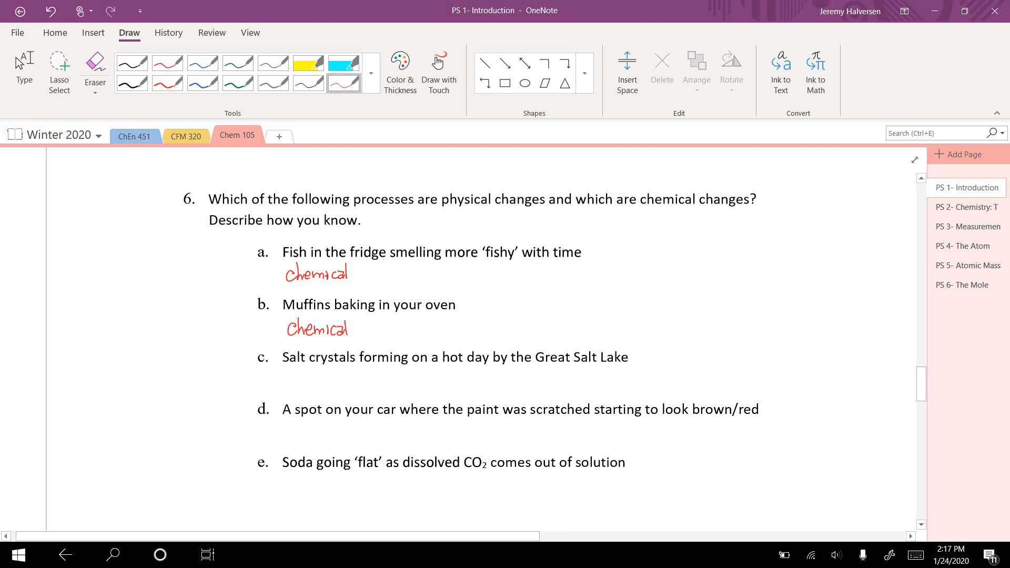
{"action": "left_click", "coordinate": [290, 381]}
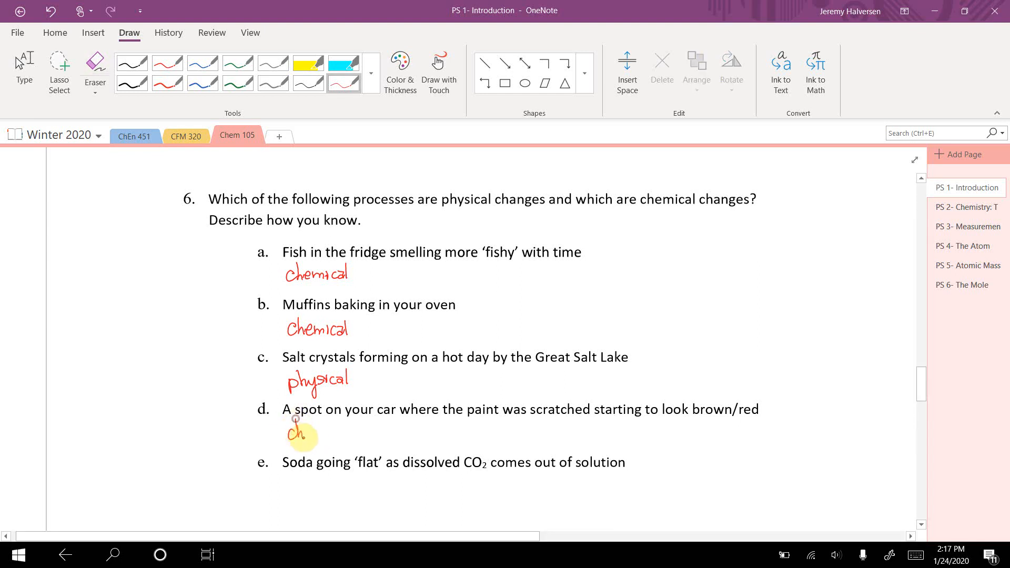
{"action": "left_click_drag", "start_coordinate": [307, 433], "coordinate": [345, 433]}
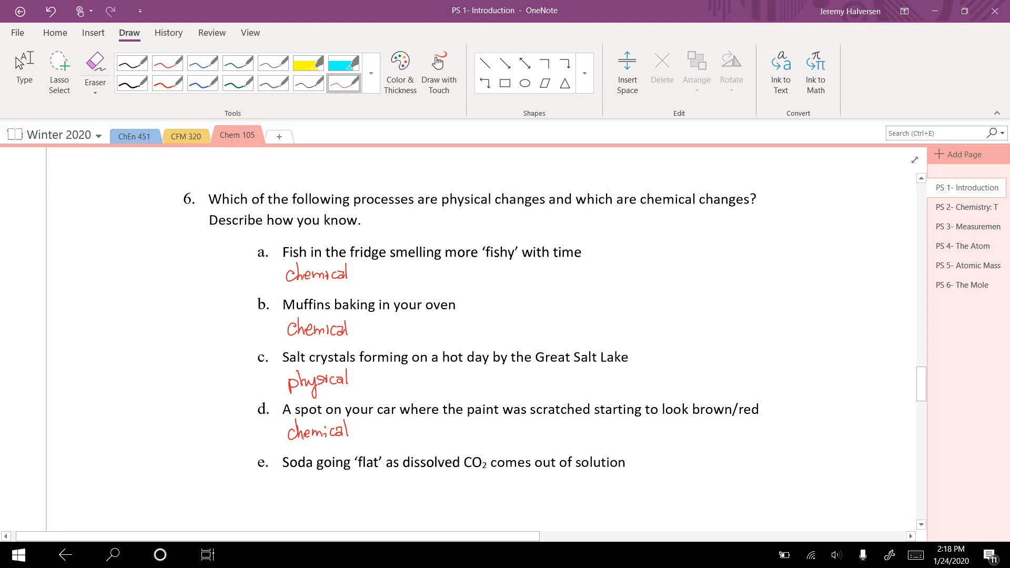
Write 'physical' in red ink under question 6 items e and f
{"action": "scroll", "scroll_direction": "down", "scroll_amount": 3}
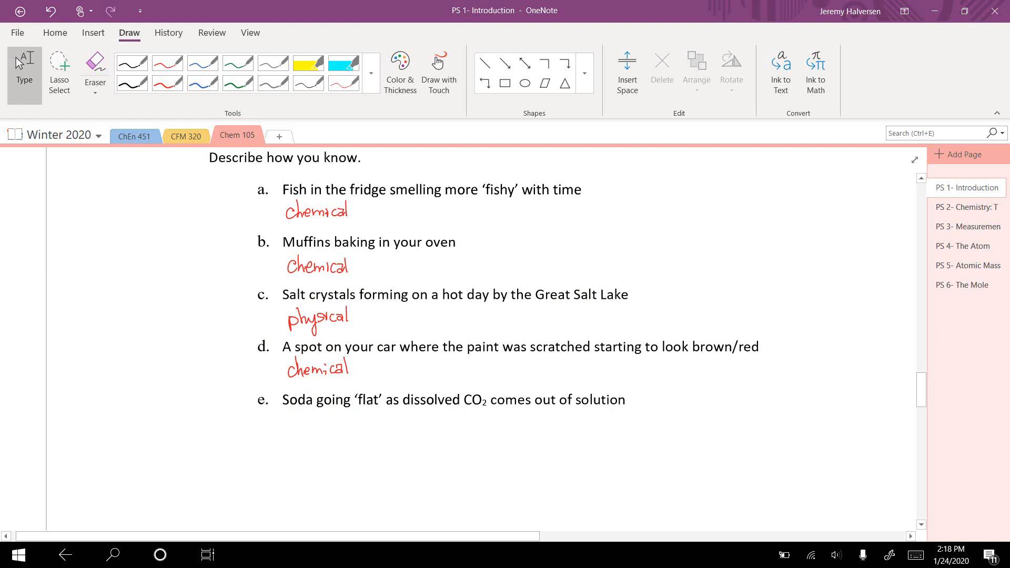
{"action": "left_click_drag", "start_coordinate": [296, 422], "coordinate": [332, 435]}
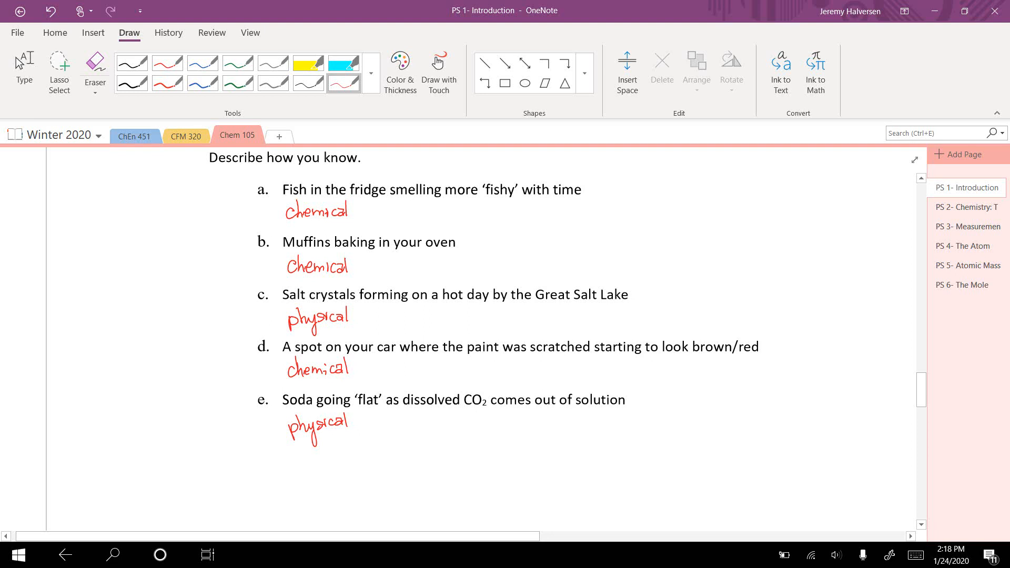
{"action": "scroll", "scroll_direction": "down", "scroll_amount": 3}
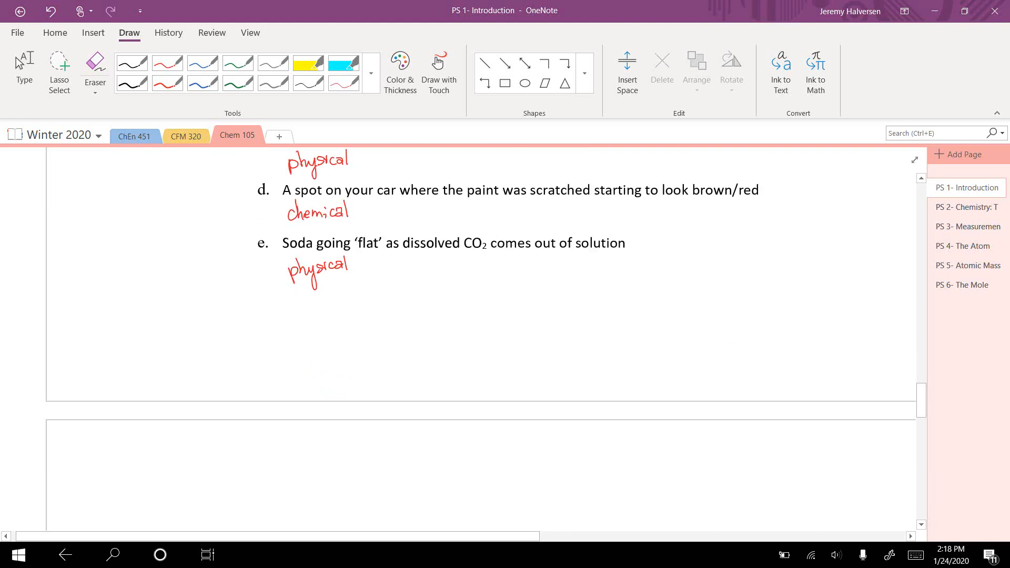
{"action": "scroll", "scroll_direction": "down", "scroll_amount": 3}
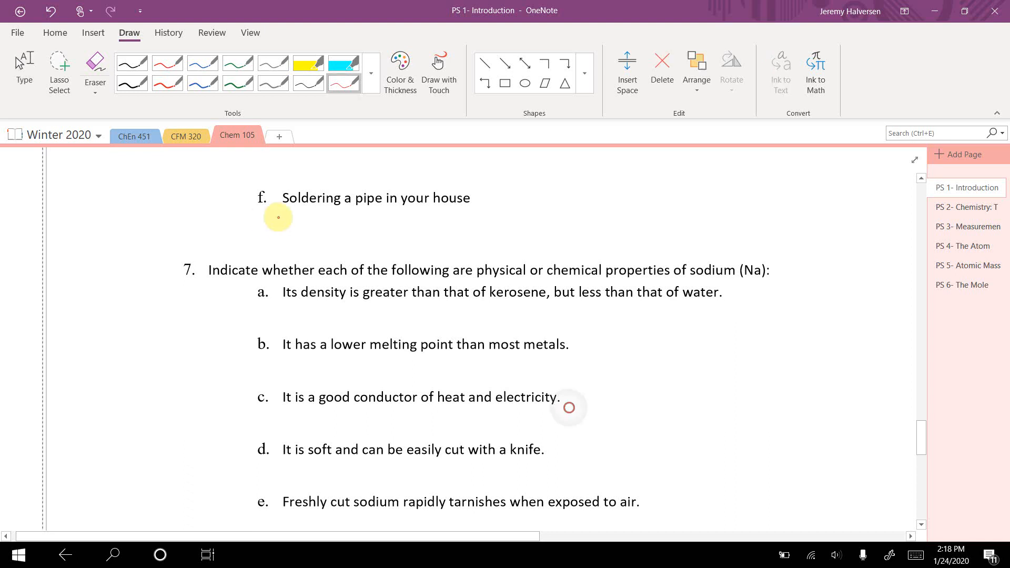
{"action": "left_click_drag", "start_coordinate": [280, 222], "coordinate": [322, 229]}
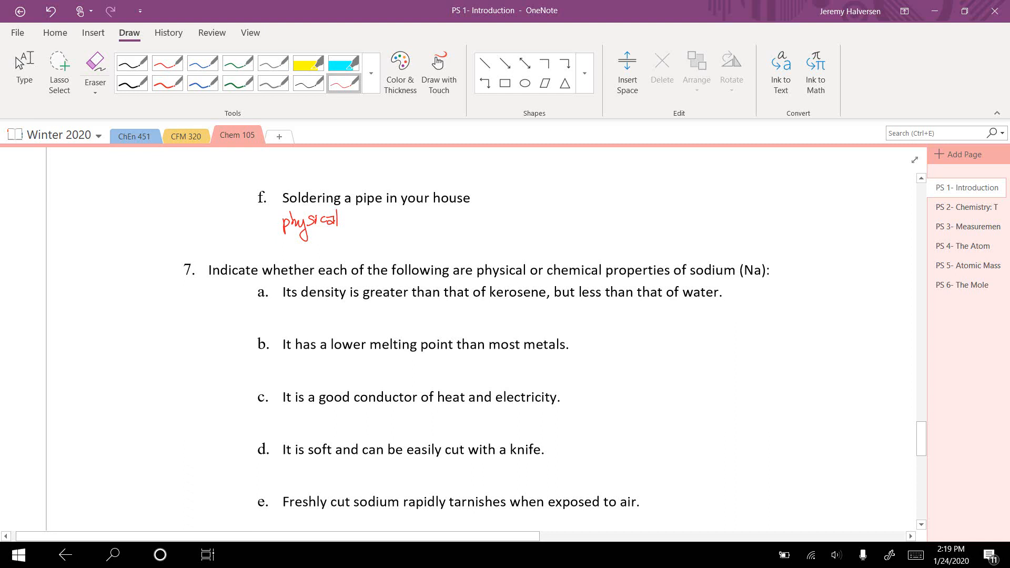
Circle 'physical' in question 7 and write 'physical' in red under items 7a–7c
{"action": "left_click_drag", "start_coordinate": [472, 270], "coordinate": [525, 269]}
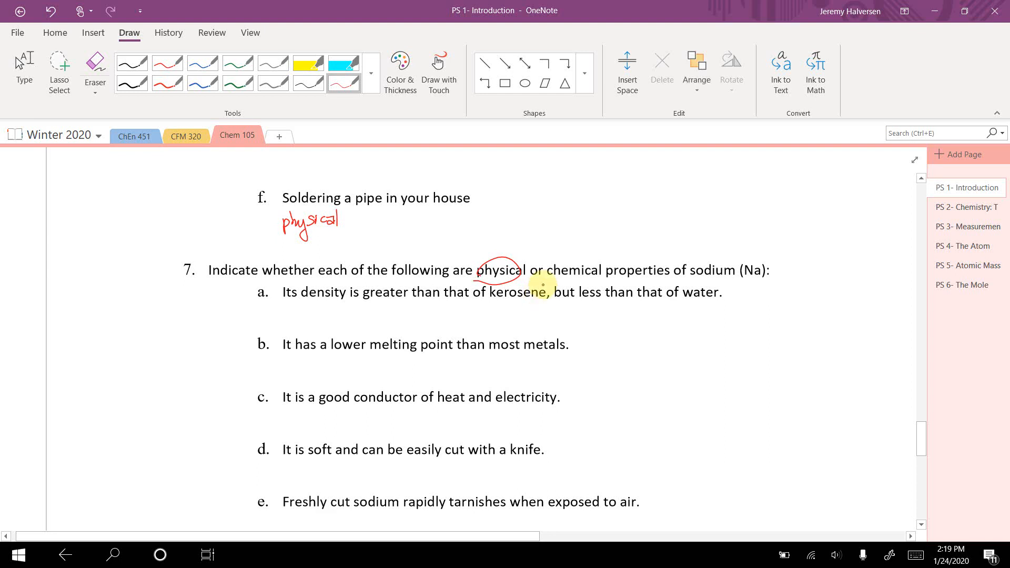
{"action": "left_click_drag", "start_coordinate": [544, 261], "coordinate": [599, 280]}
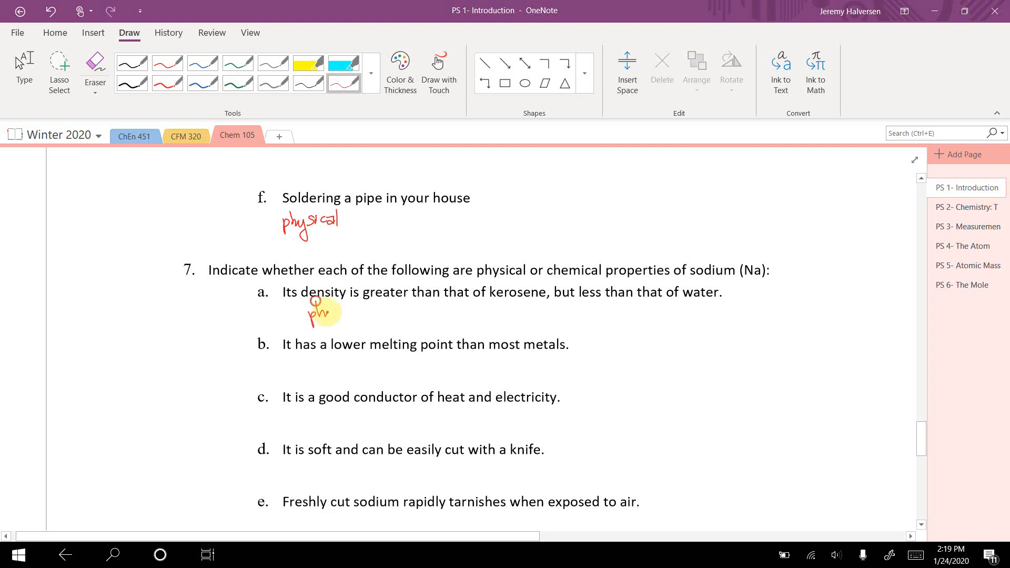
{"action": "left_click_drag", "start_coordinate": [309, 316], "coordinate": [370, 315]}
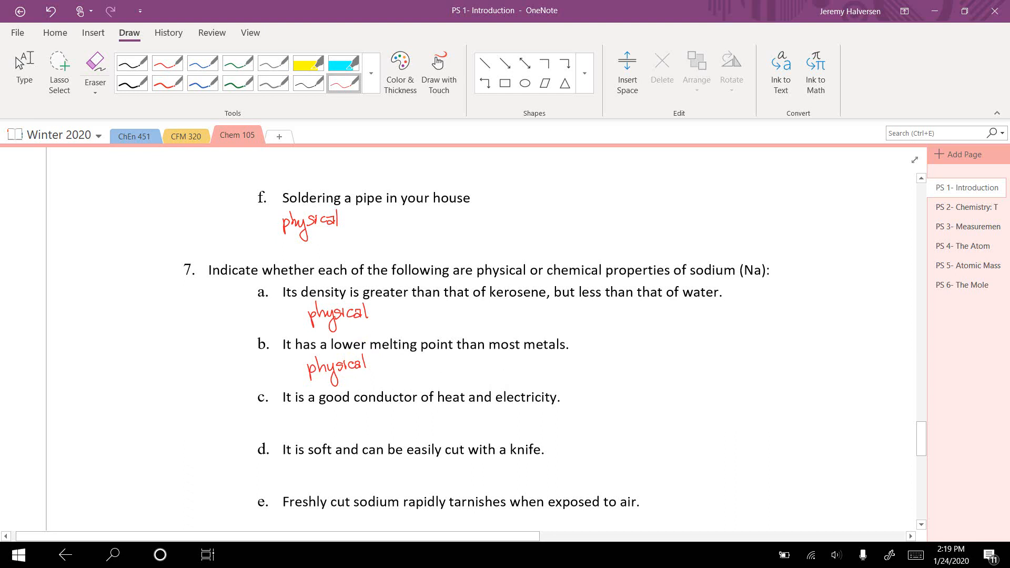
{"action": "left_click_drag", "start_coordinate": [302, 428], "coordinate": [345, 428]}
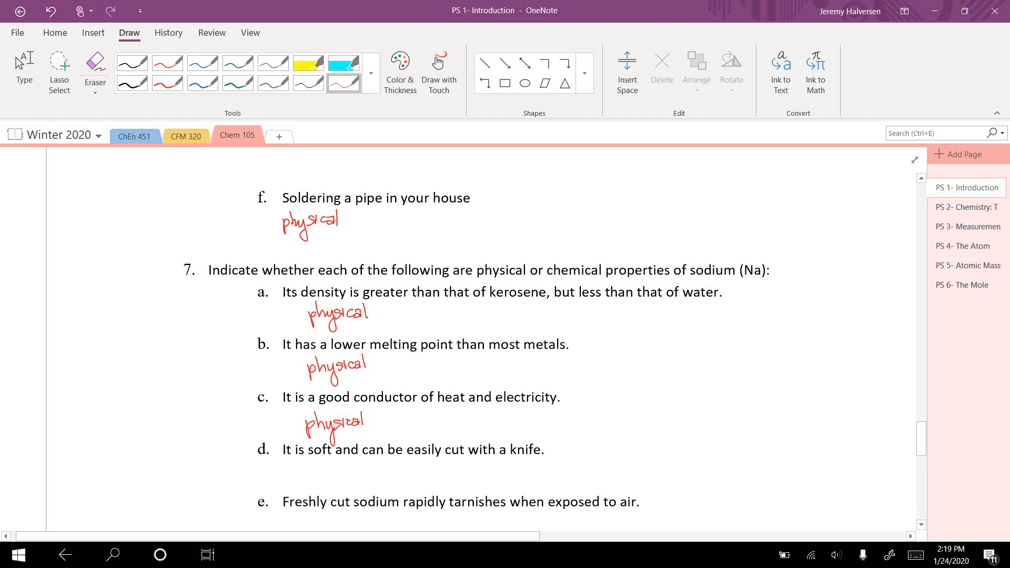
{"action": "scroll", "scroll_direction": "down", "scroll_amount": 3}
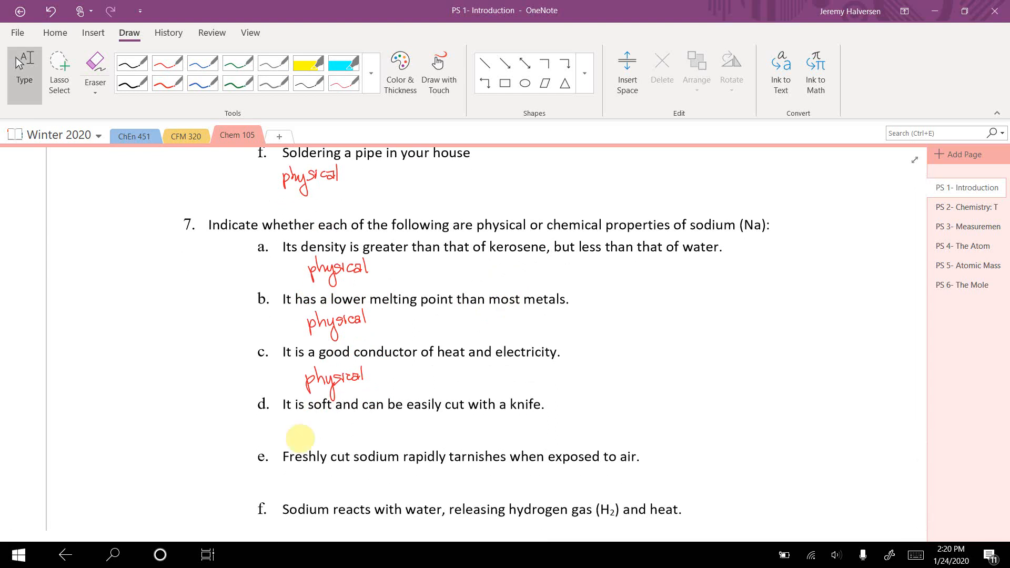
Write 'physical' under item 7d and 'chemical' under item 7e in red
{"action": "left_click_drag", "start_coordinate": [303, 428], "coordinate": [351, 428]}
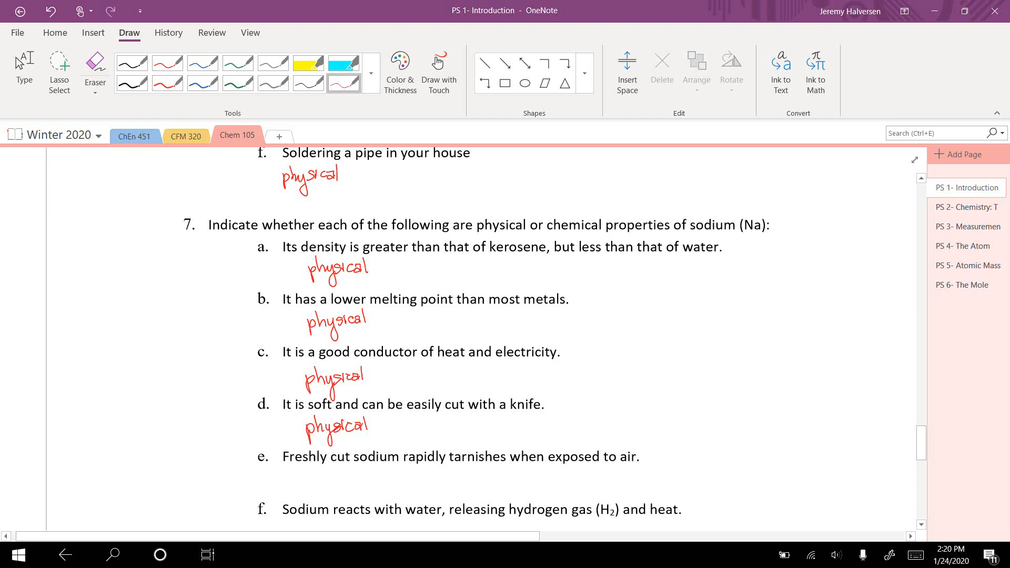
{"action": "scroll", "scroll_direction": "down", "scroll_amount": 3}
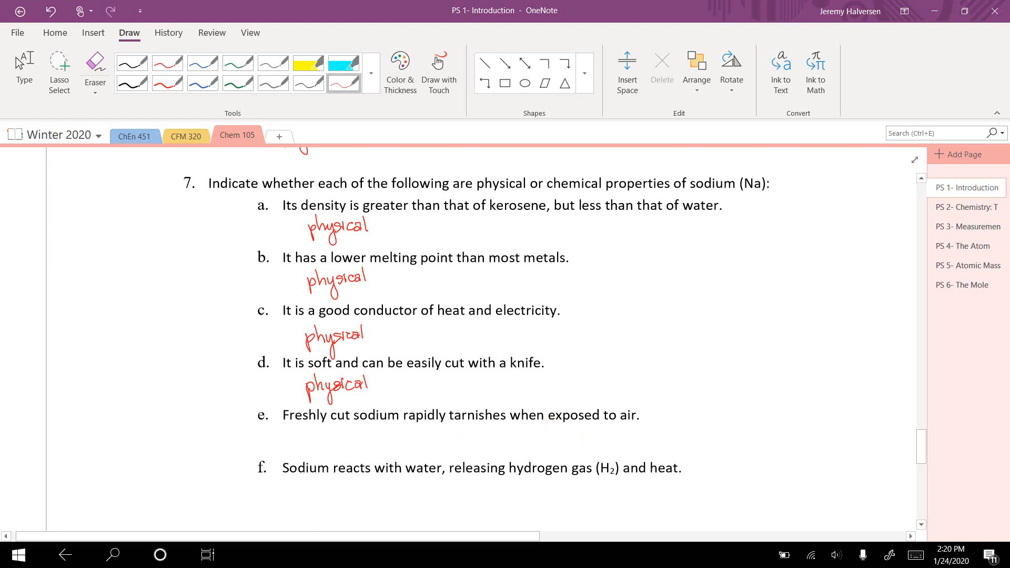
{"action": "left_click_drag", "start_coordinate": [300, 442], "coordinate": [344, 438]}
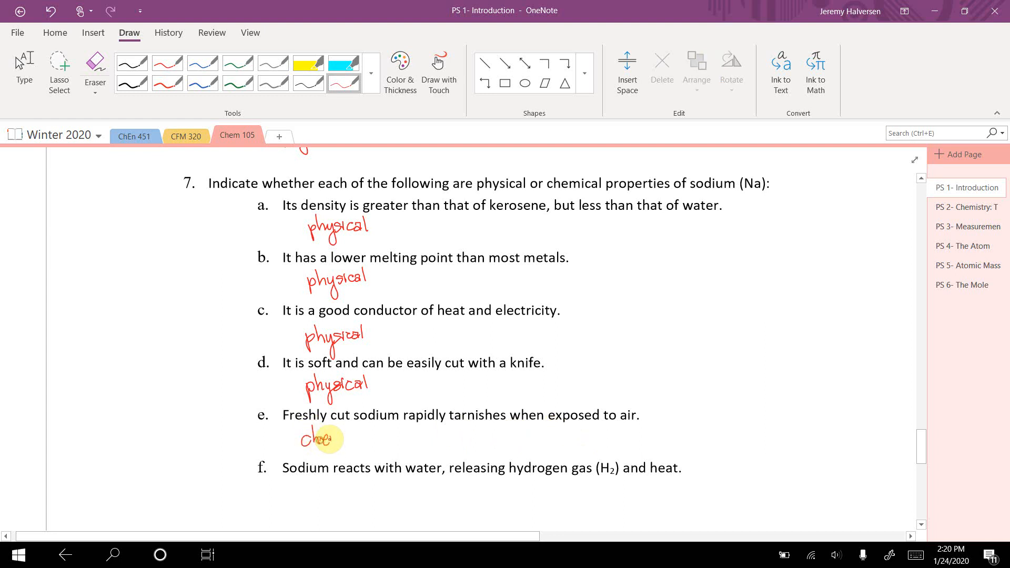
{"action": "left_click_drag", "start_coordinate": [300, 441], "coordinate": [370, 435]}
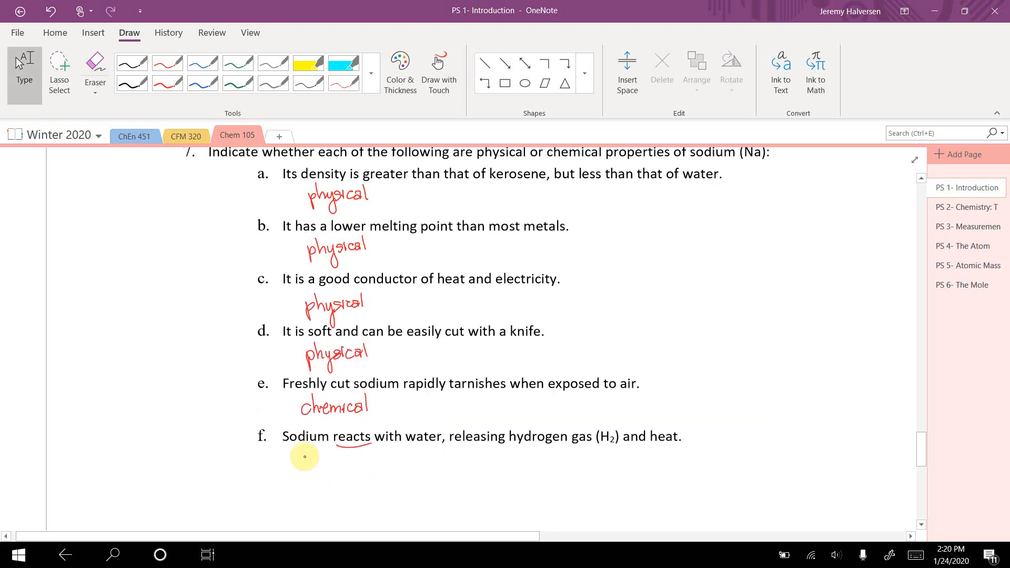
Underline 'reacts' in item 7f and show Task View of all open windows
{"action": "left_click_drag", "start_coordinate": [299, 463], "coordinate": [350, 464]}
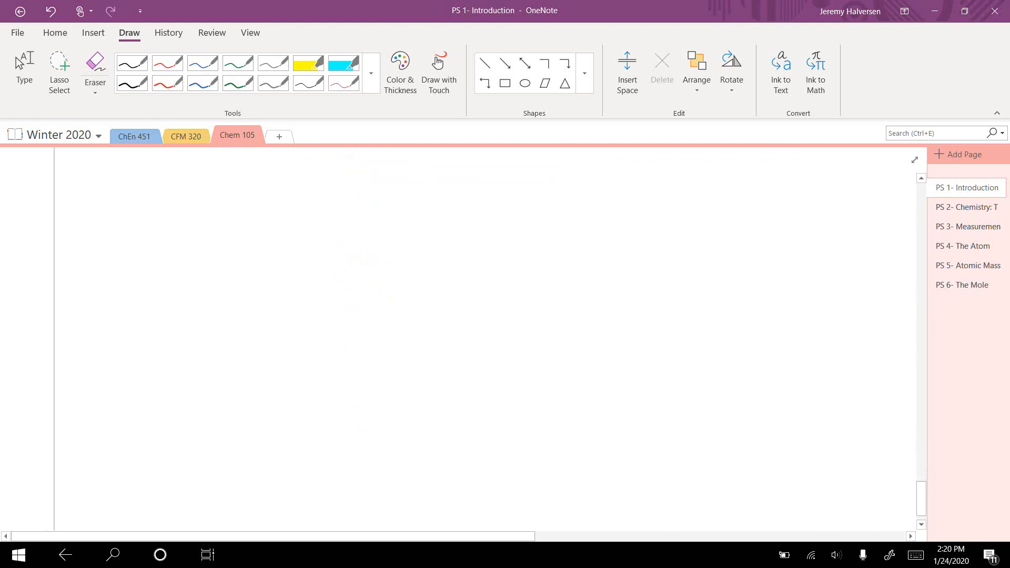
{"action": "scroll", "scroll_direction": "down", "scroll_amount": 3}
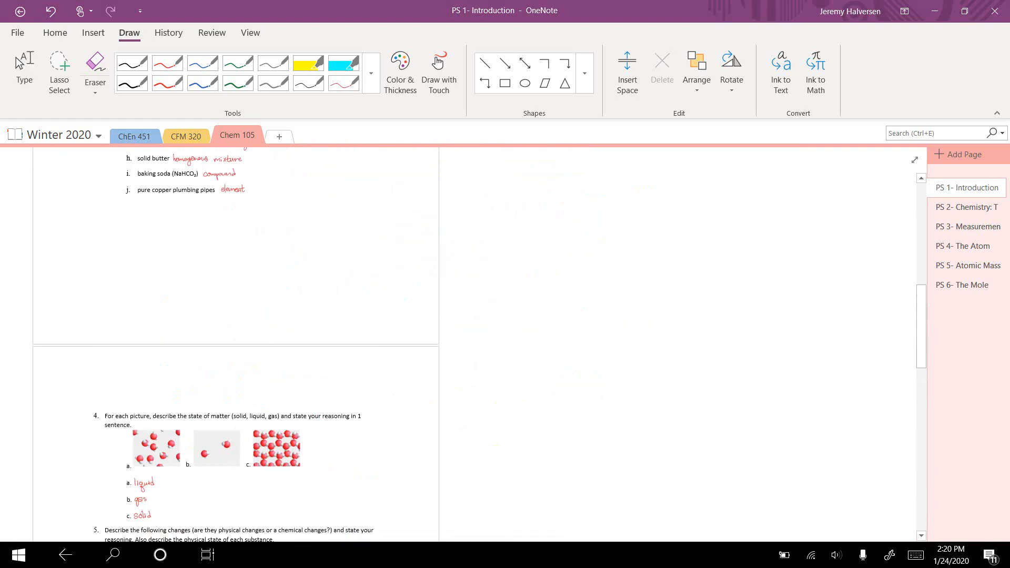
{"action": "scroll", "scroll_direction": "up", "scroll_amount": 3}
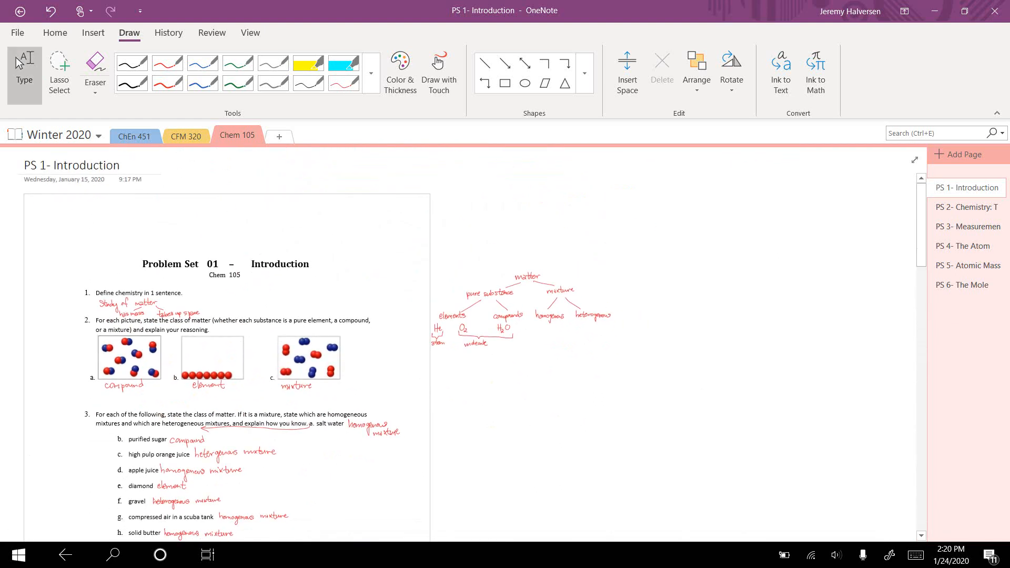
{"action": "left_click", "coordinate": [207, 555]}
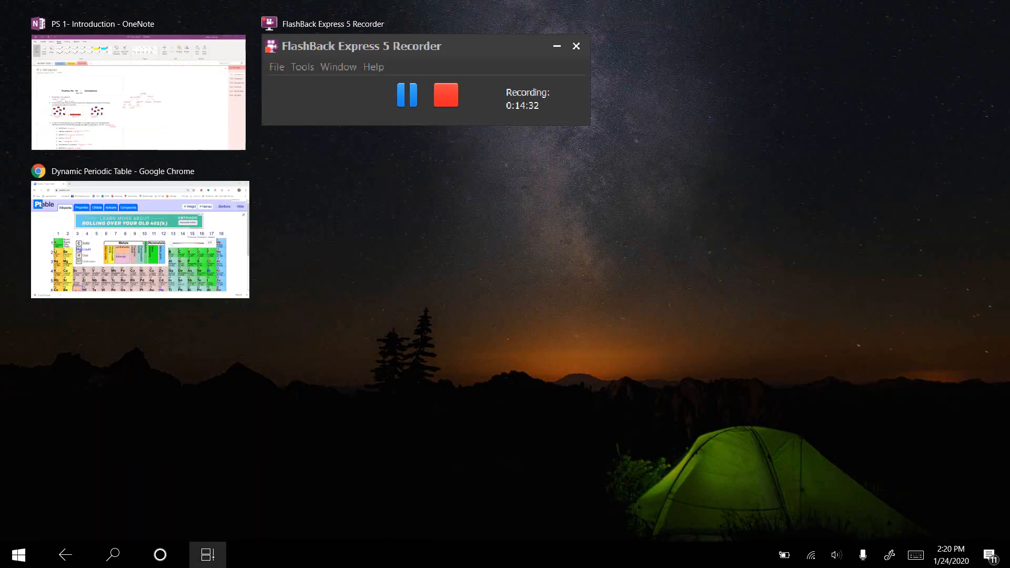